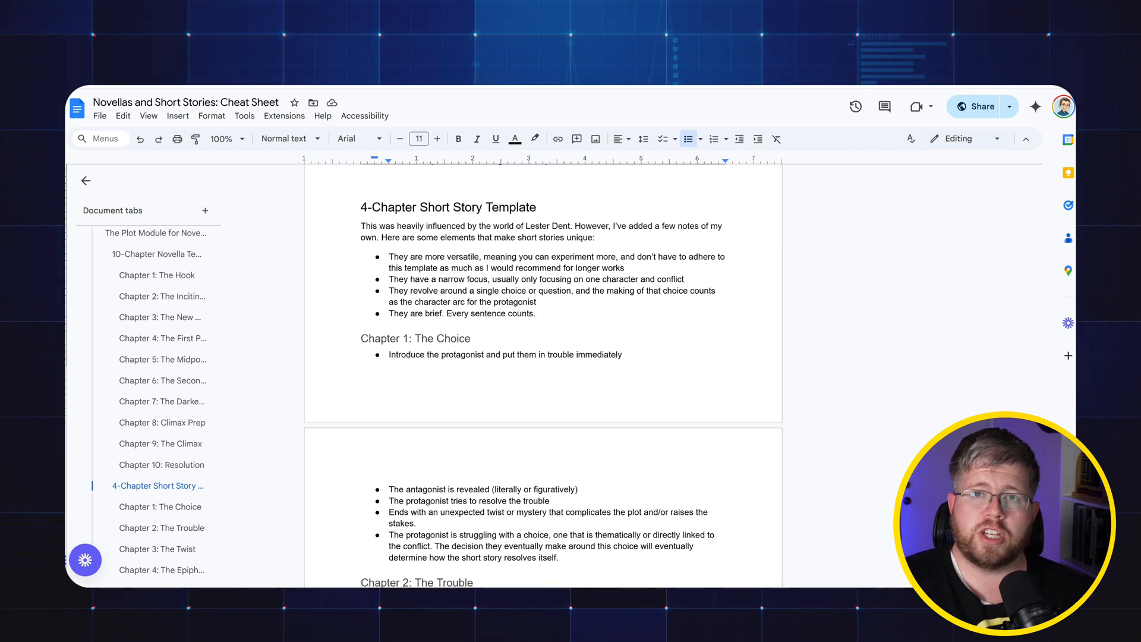
# Review the template's Chapter 1 bullets, highlighting the protagonist's struggling-choice point
pyautogui.scroll(-3)
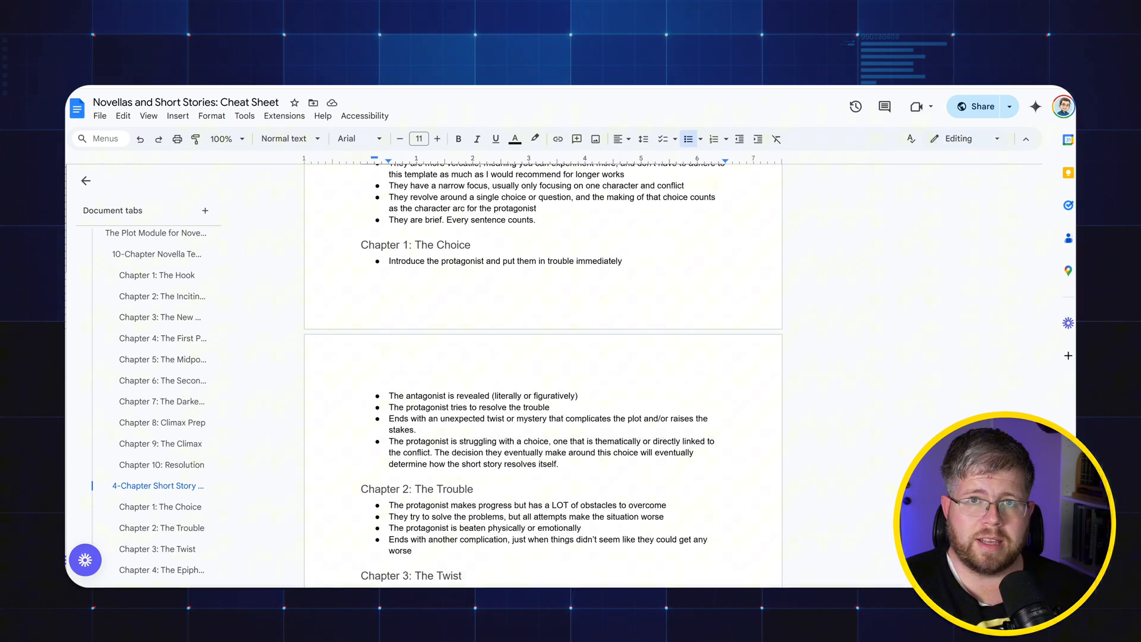
pyautogui.scroll(-3)
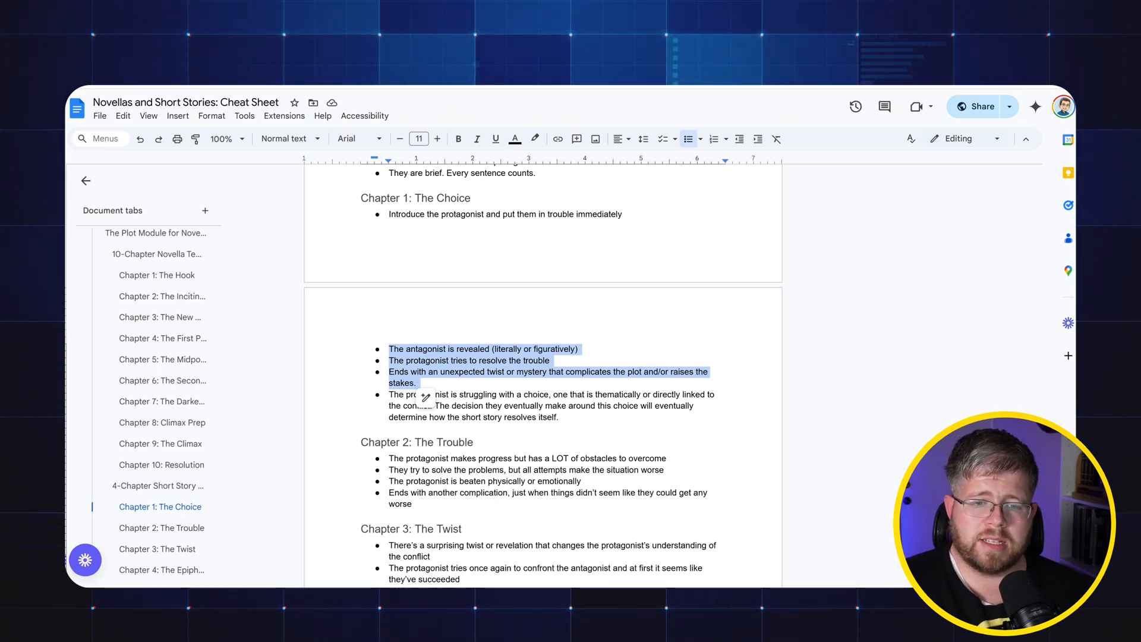
pyautogui.click(597, 394)
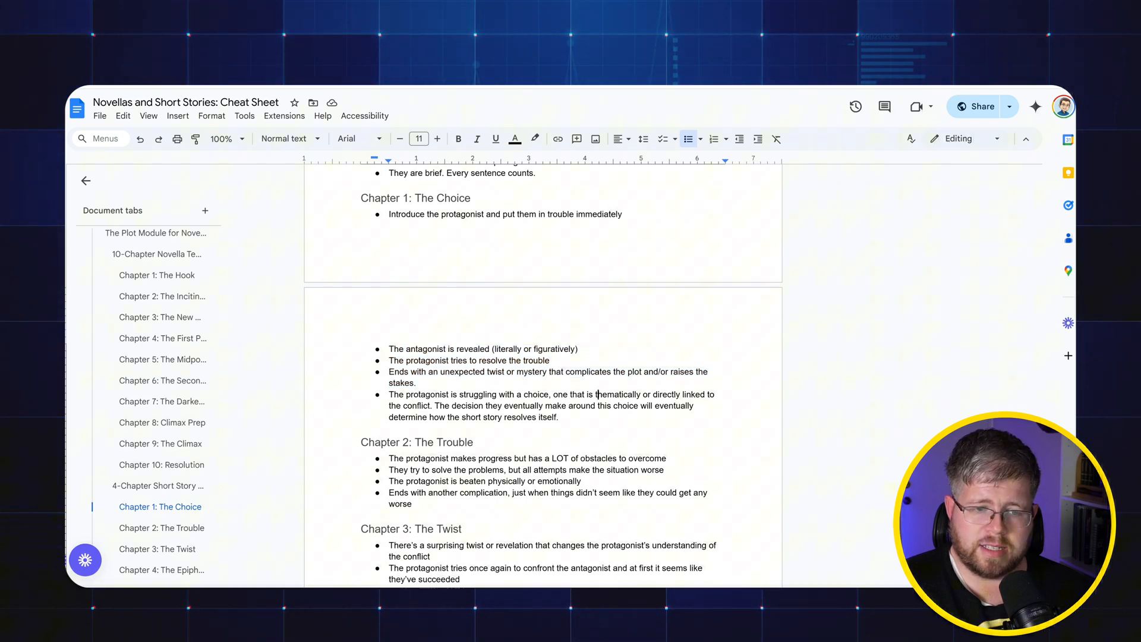
pyautogui.tripleClick(551, 405)
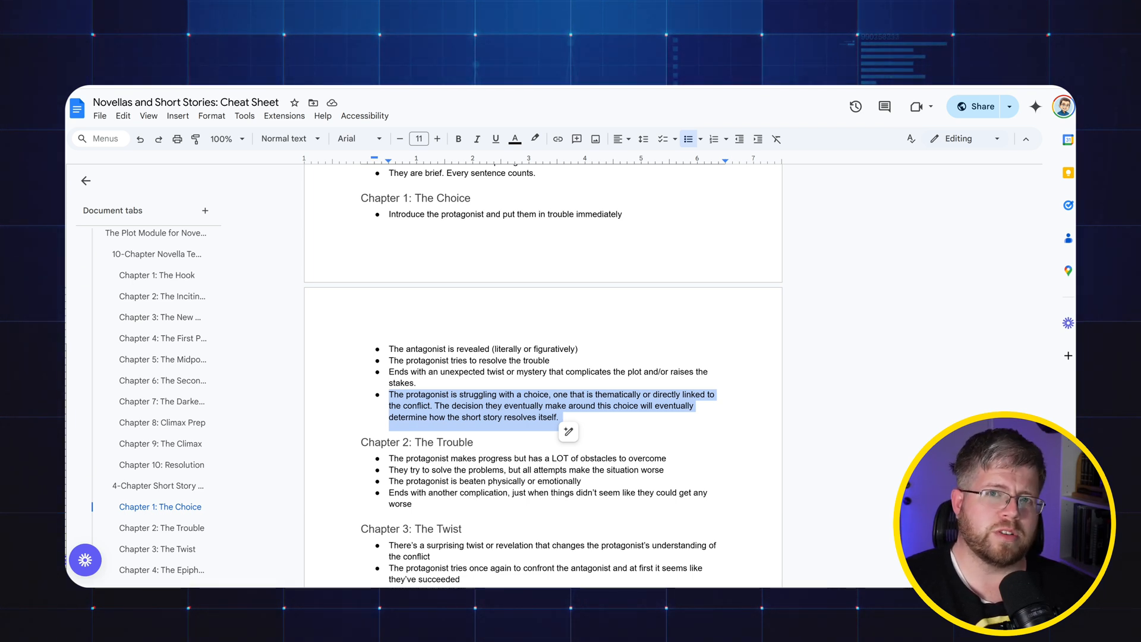
pyautogui.scroll(-3)
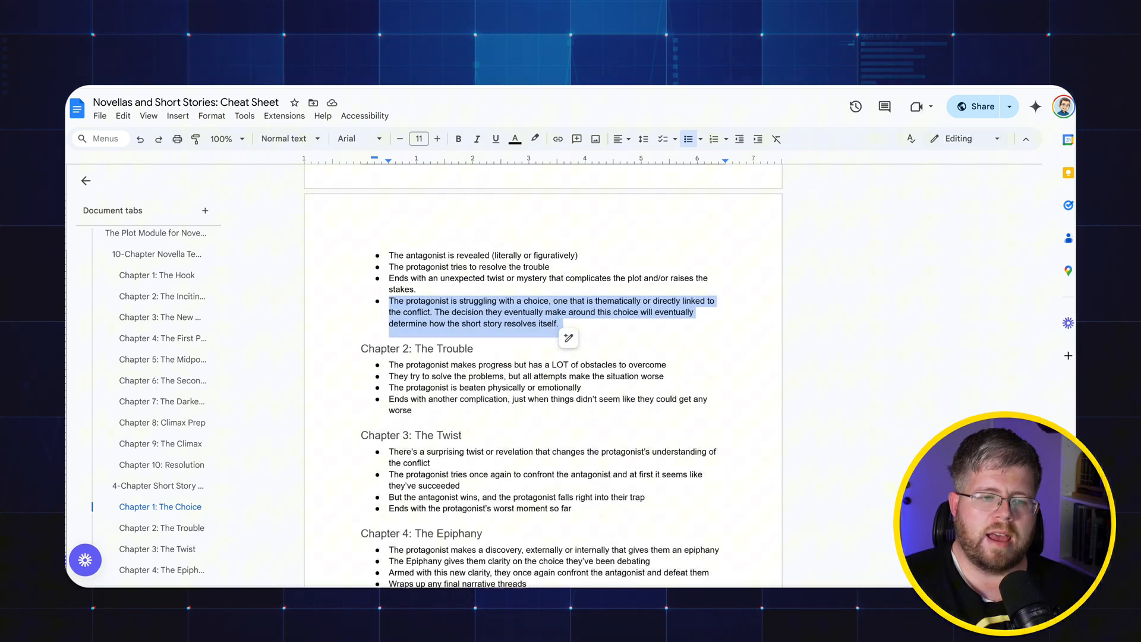
pyautogui.scroll(3)
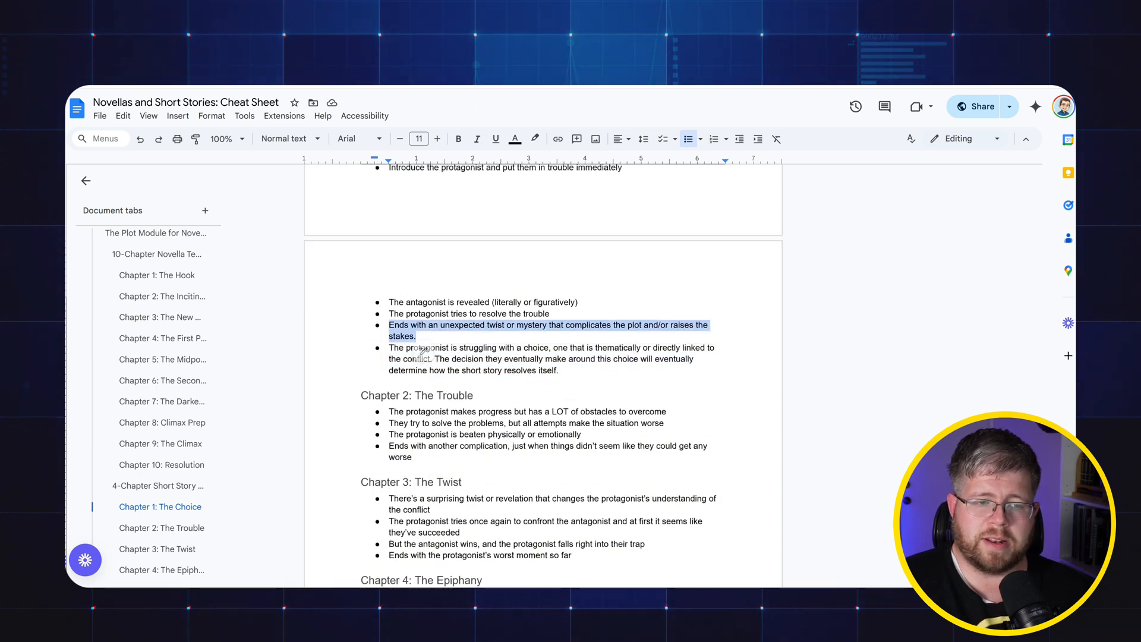
pyautogui.scroll(-3)
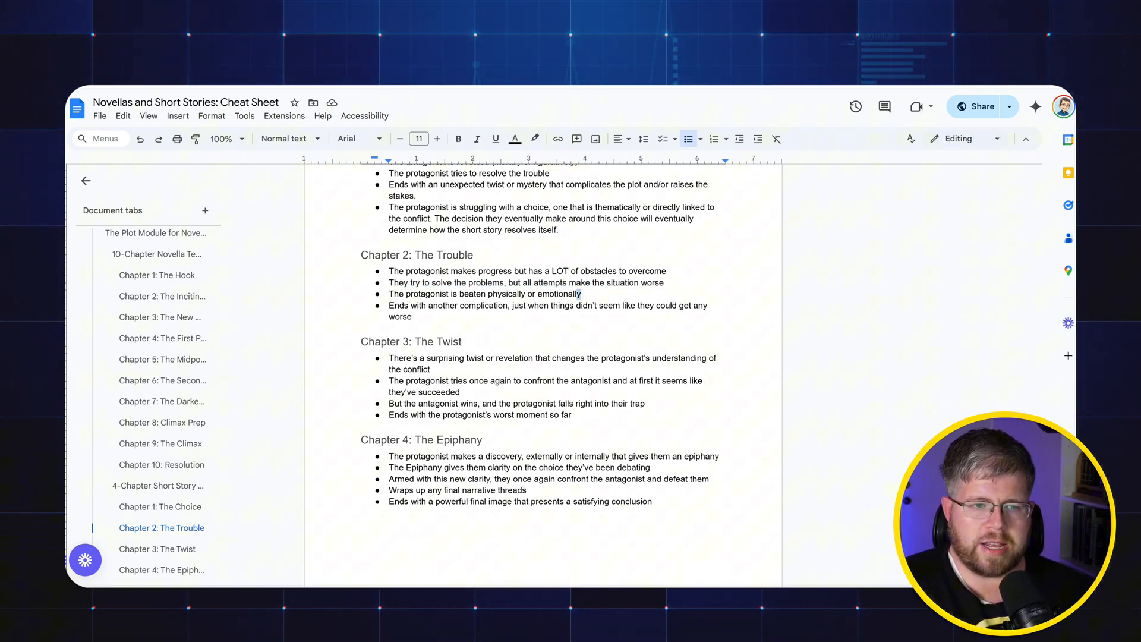
# Go through the Chapter 2–4 bullets and mark the end of the template text
pyautogui.tripleClick(484, 293)
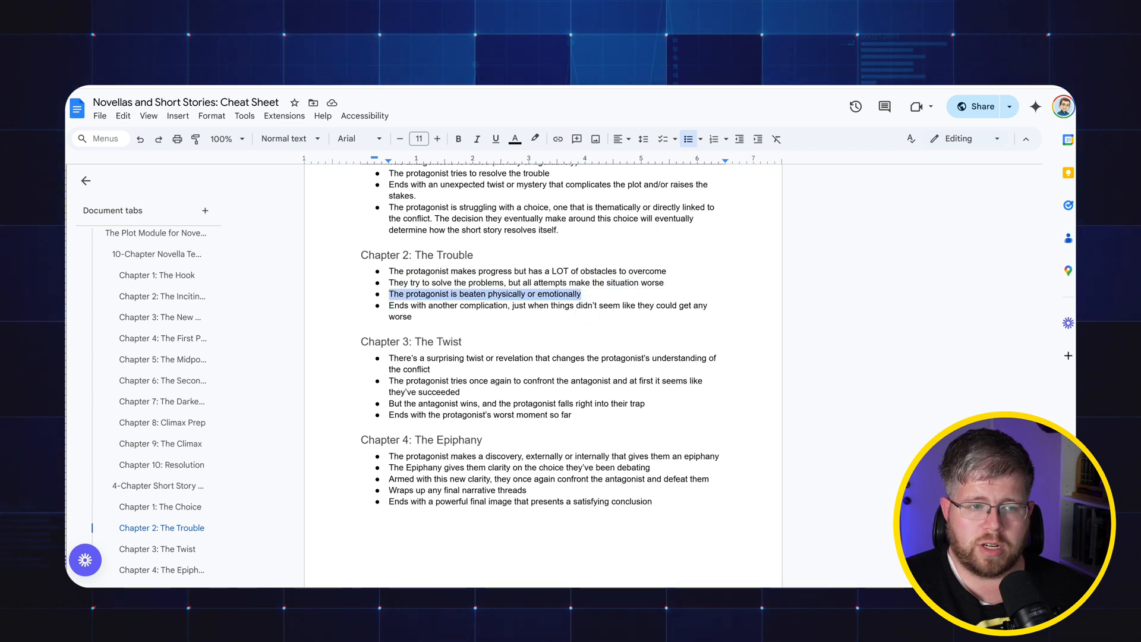
pyautogui.click(549, 311)
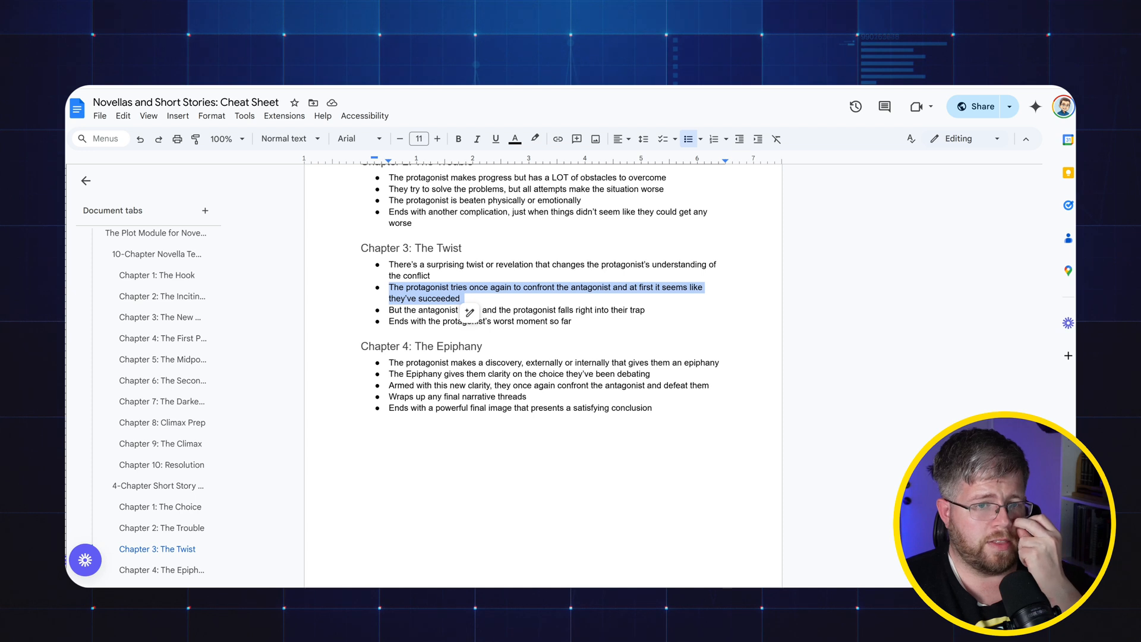
pyautogui.click(460, 298)
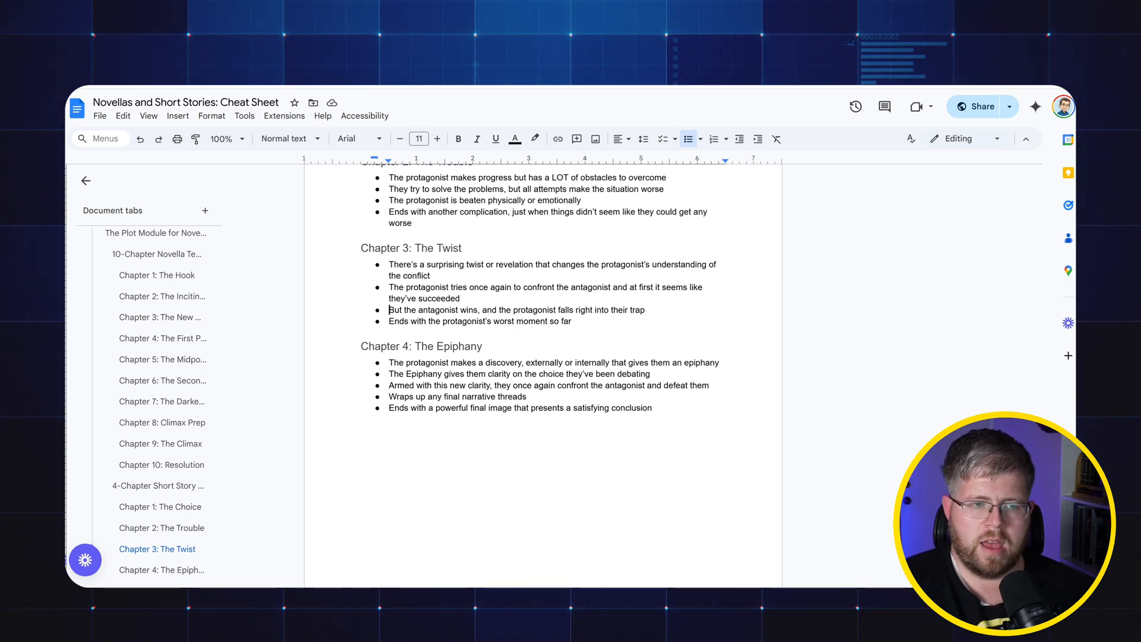
pyautogui.tripleClick(516, 309)
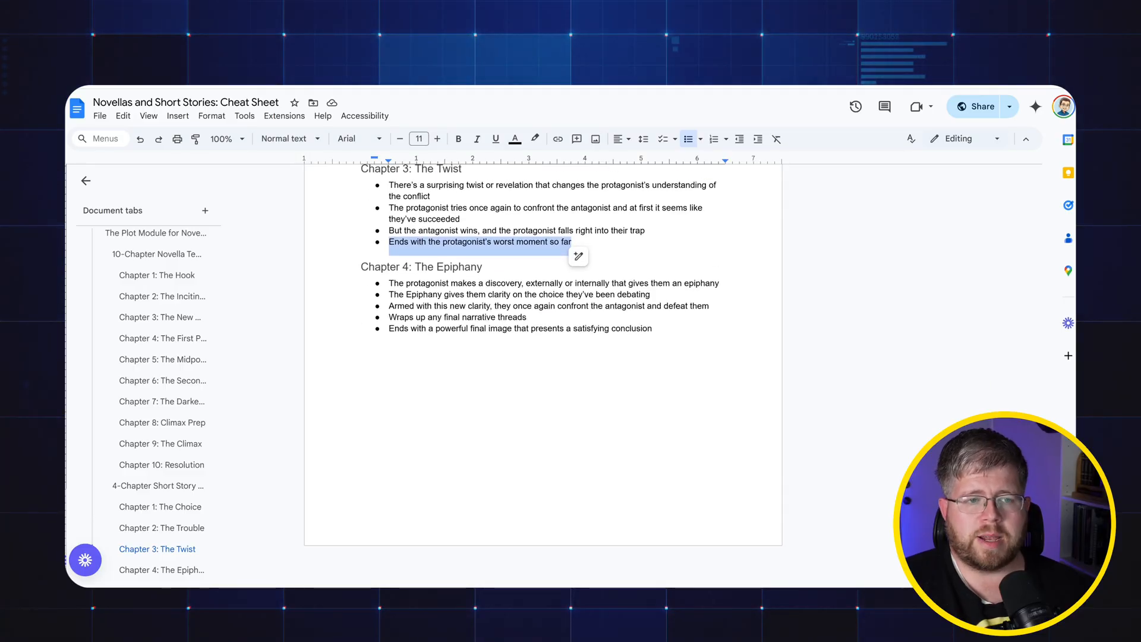
pyautogui.click(513, 328)
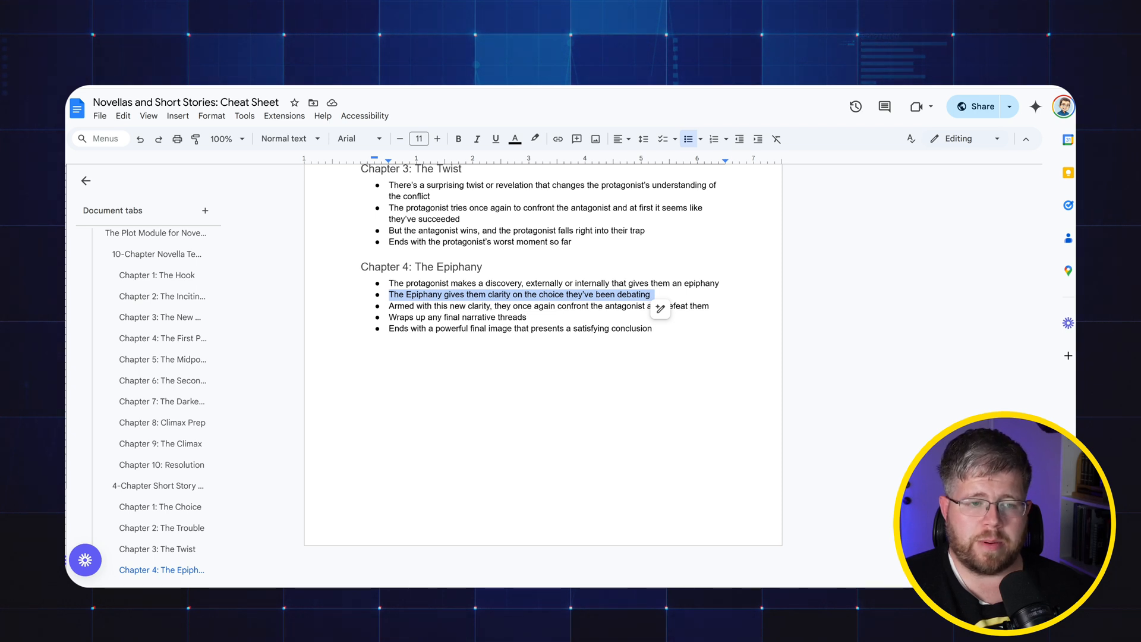
pyautogui.click(549, 305)
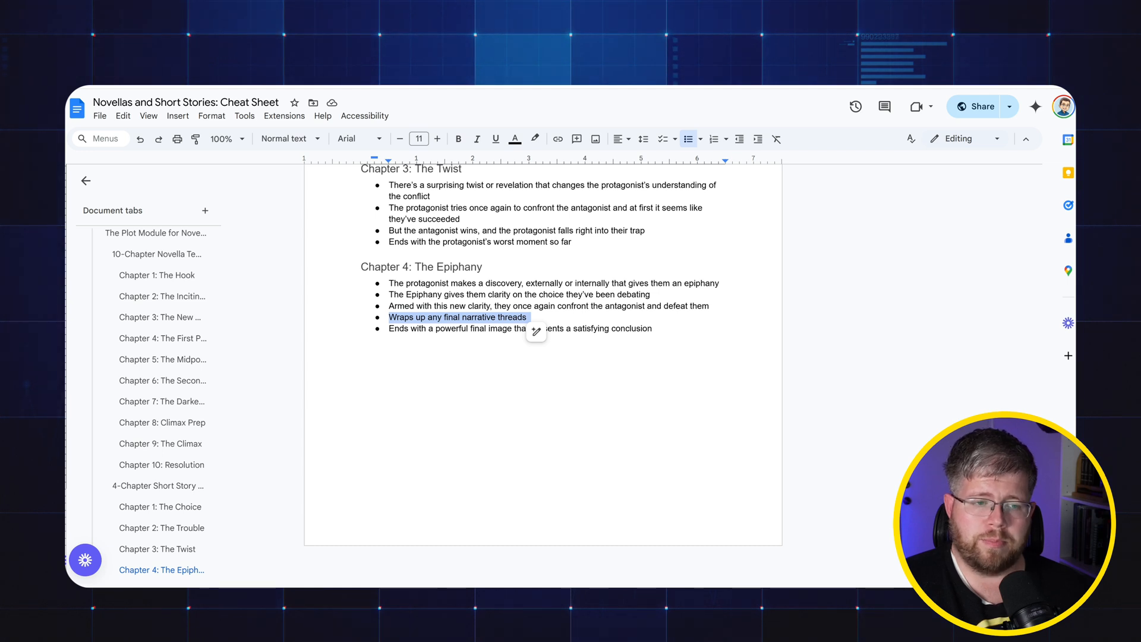
pyautogui.click(520, 328)
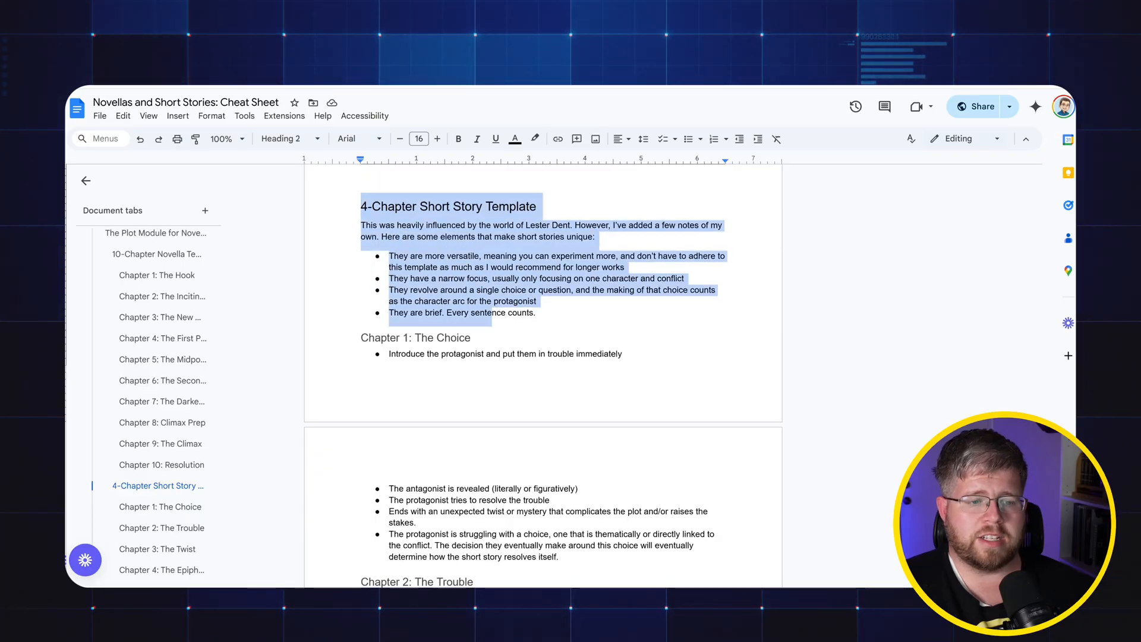
pyautogui.scroll(-3)
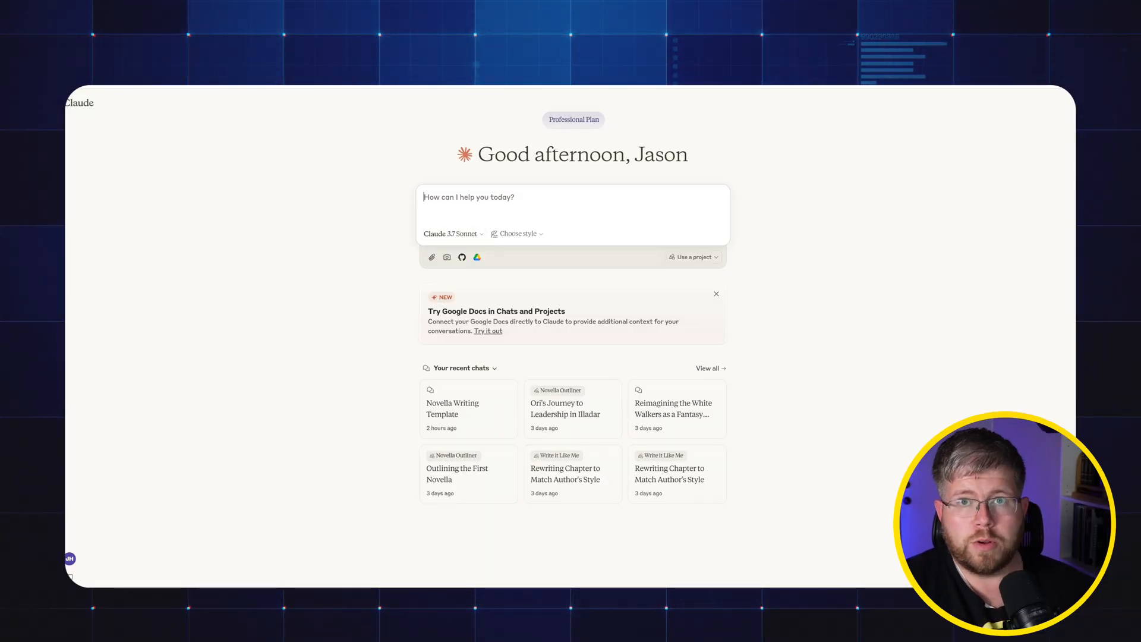
# Send Claude the pasted template with 'Give me a summary of all four chapters.'
pyautogui.write('Here is a template for a short story struct')
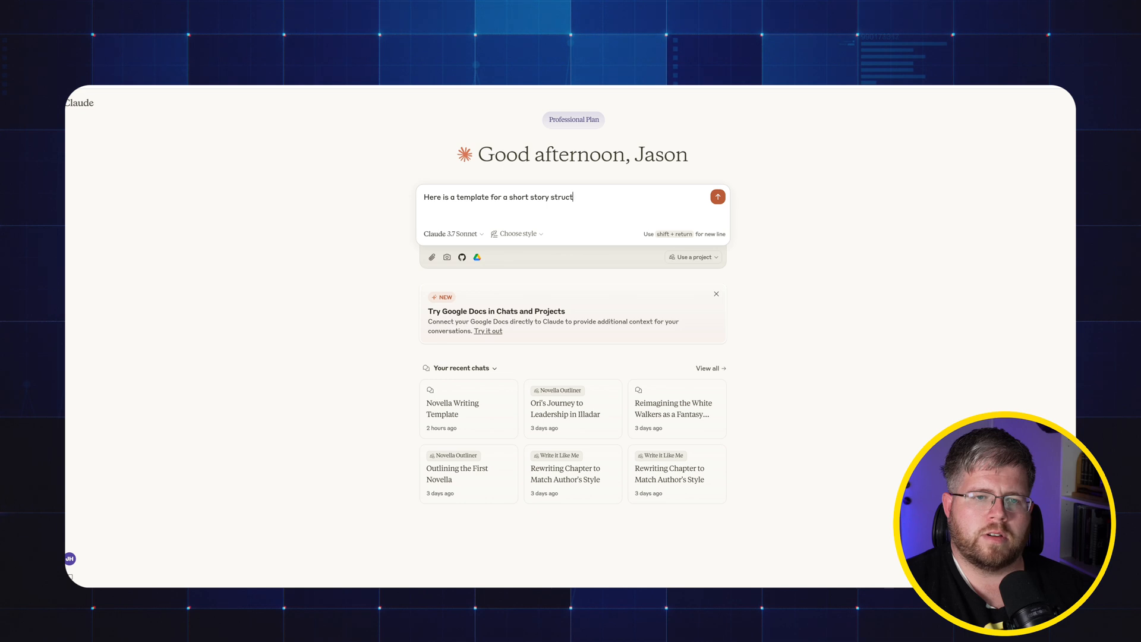
pyautogui.write('ure that I want to')
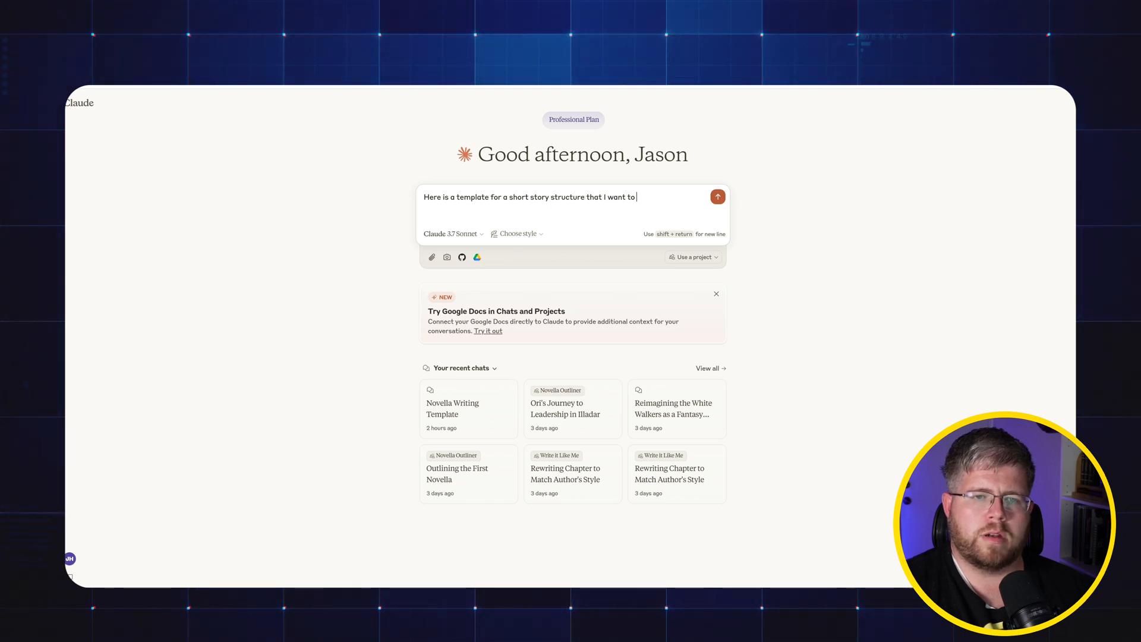
pyautogui.write('use.')
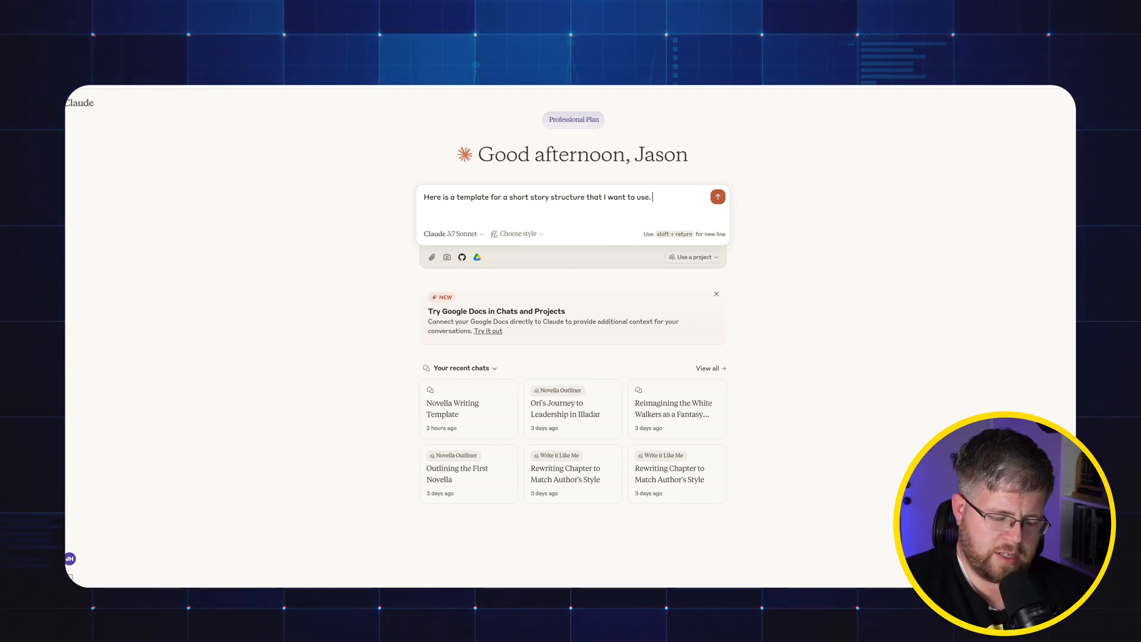
pyautogui.write('Give me a summary o')
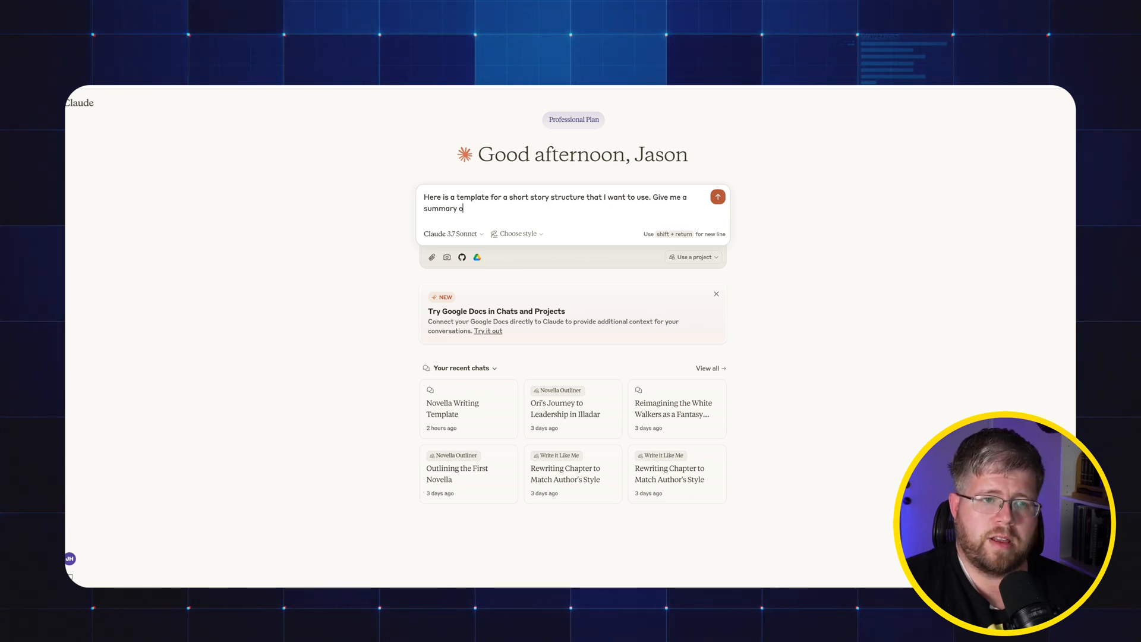
pyautogui.write('f all four chapters')
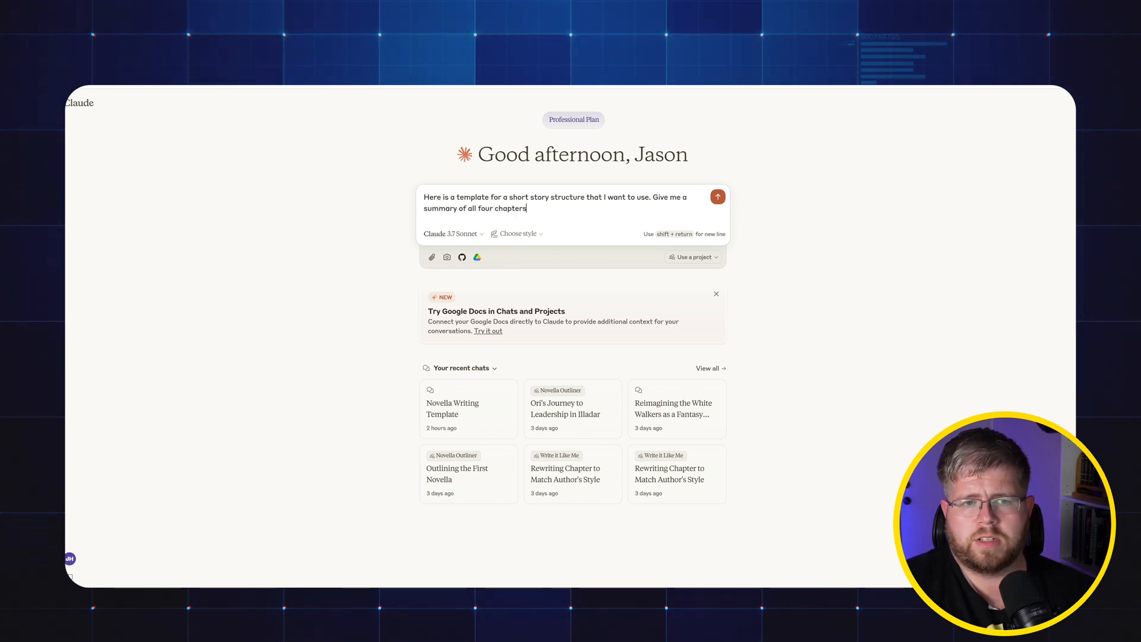
pyautogui.write('.')
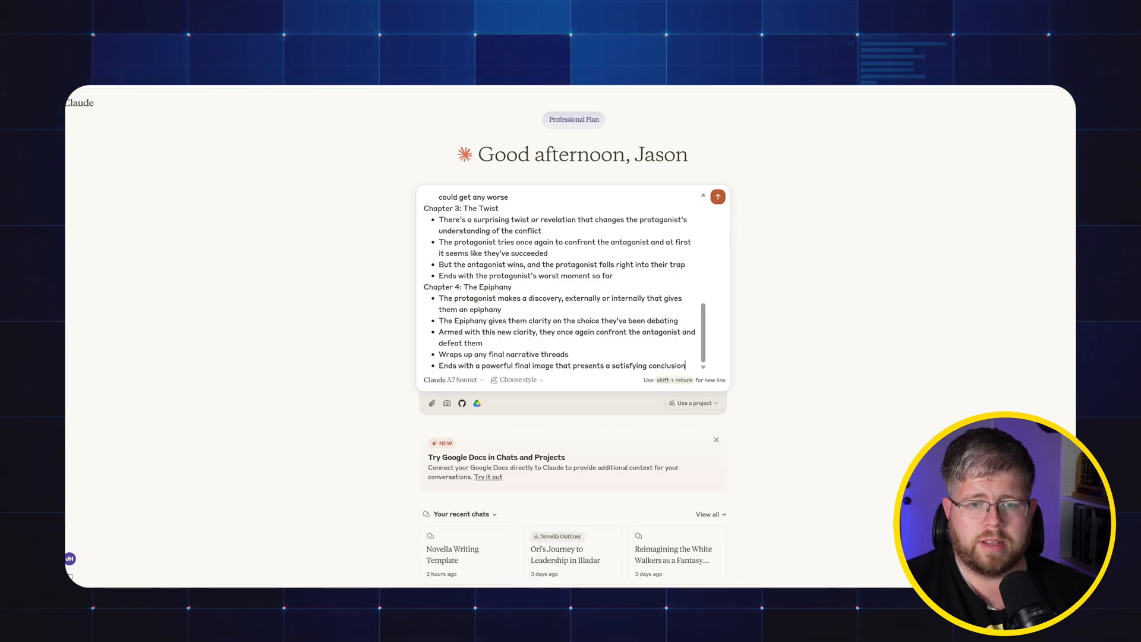
pyautogui.click(716, 198)
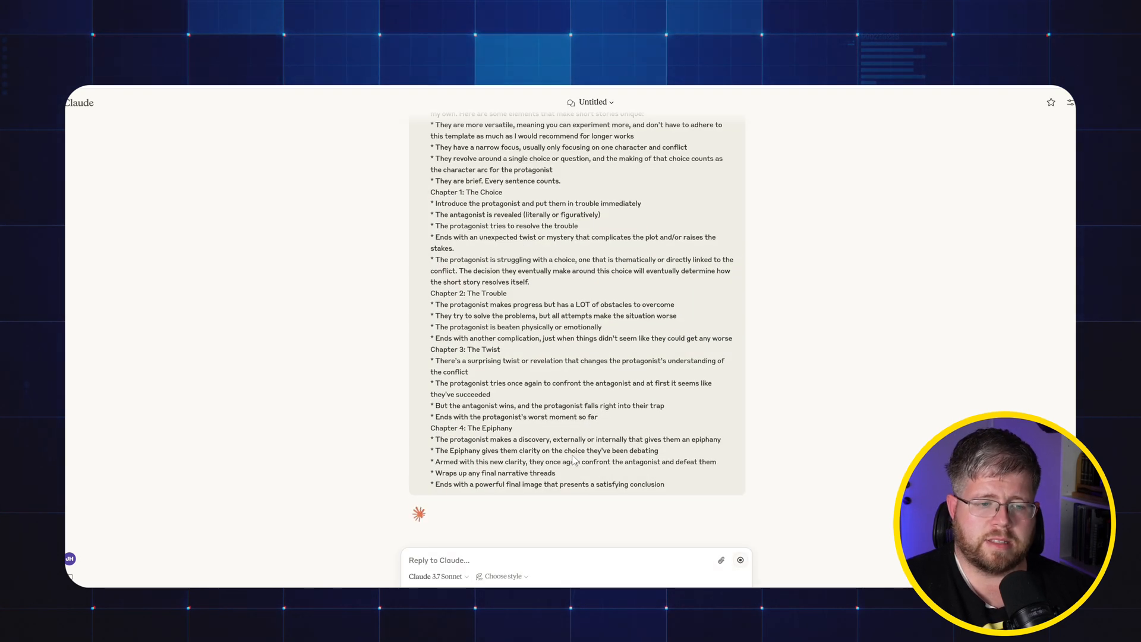
pyautogui.scroll(-3)
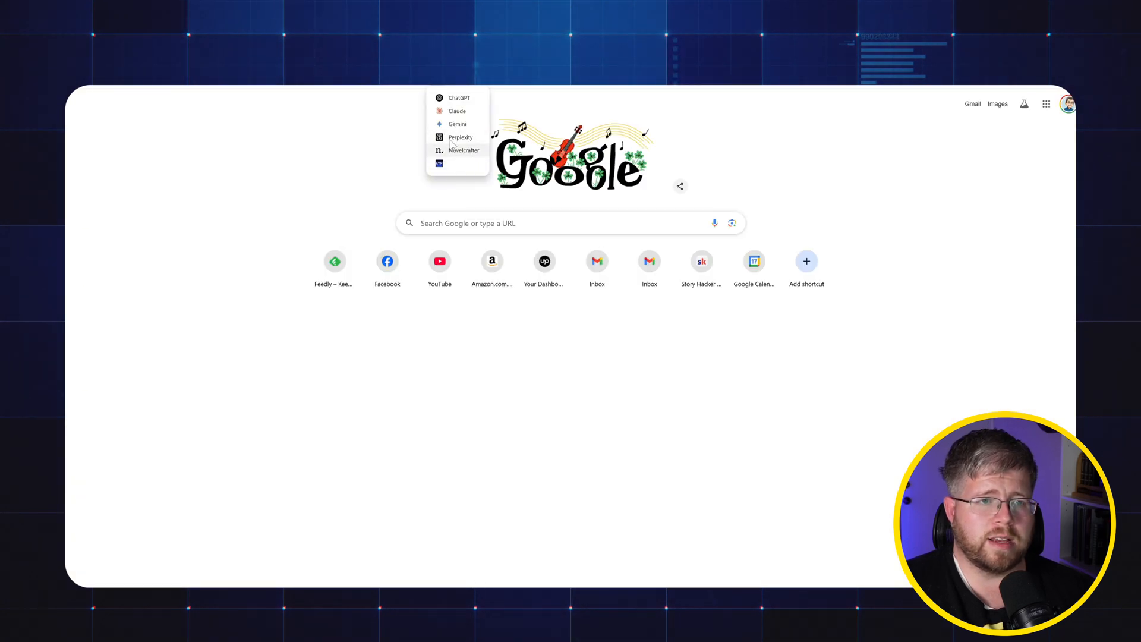
# Ask ChatGPT for 3 short story ideas in the supernatural thriller genre
pyautogui.click(458, 98)
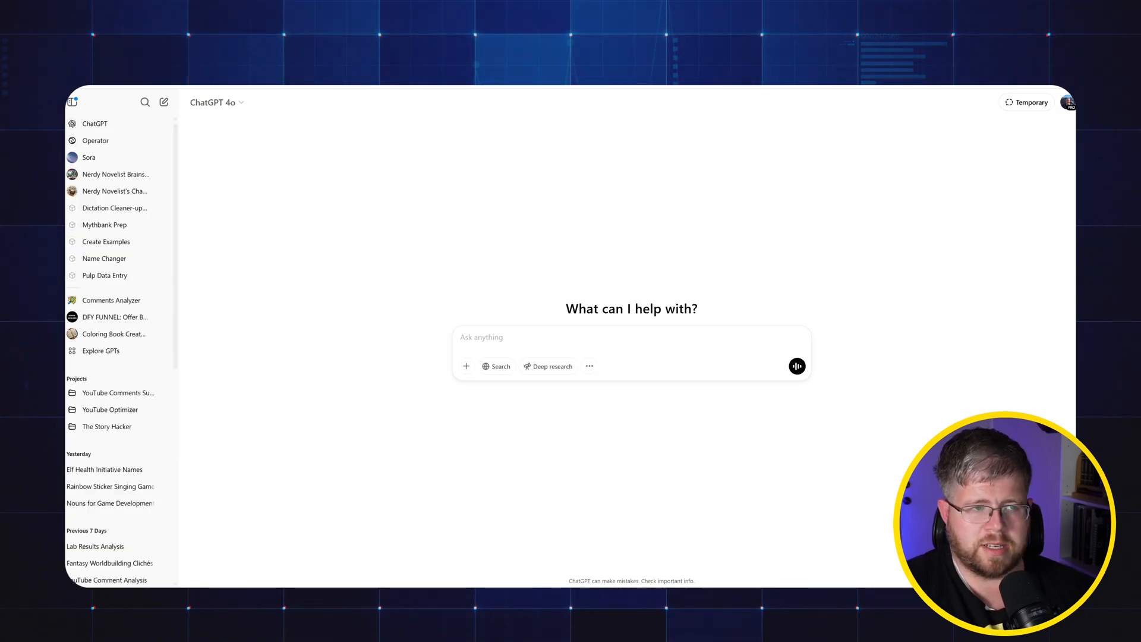
pyautogui.write('Give me')
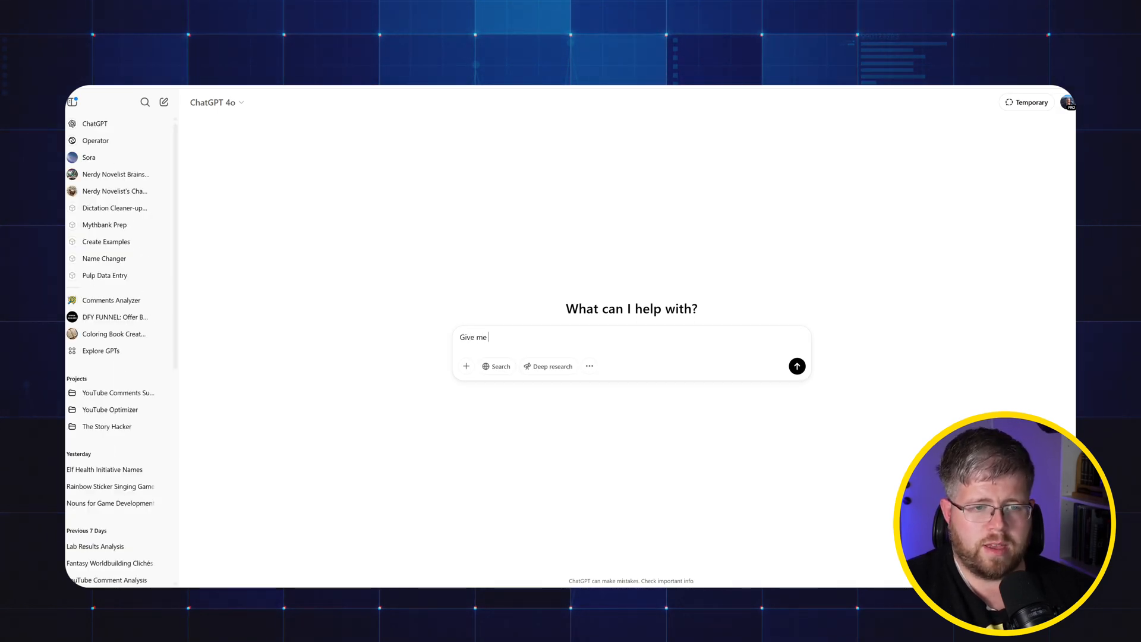
pyautogui.write('3 short story')
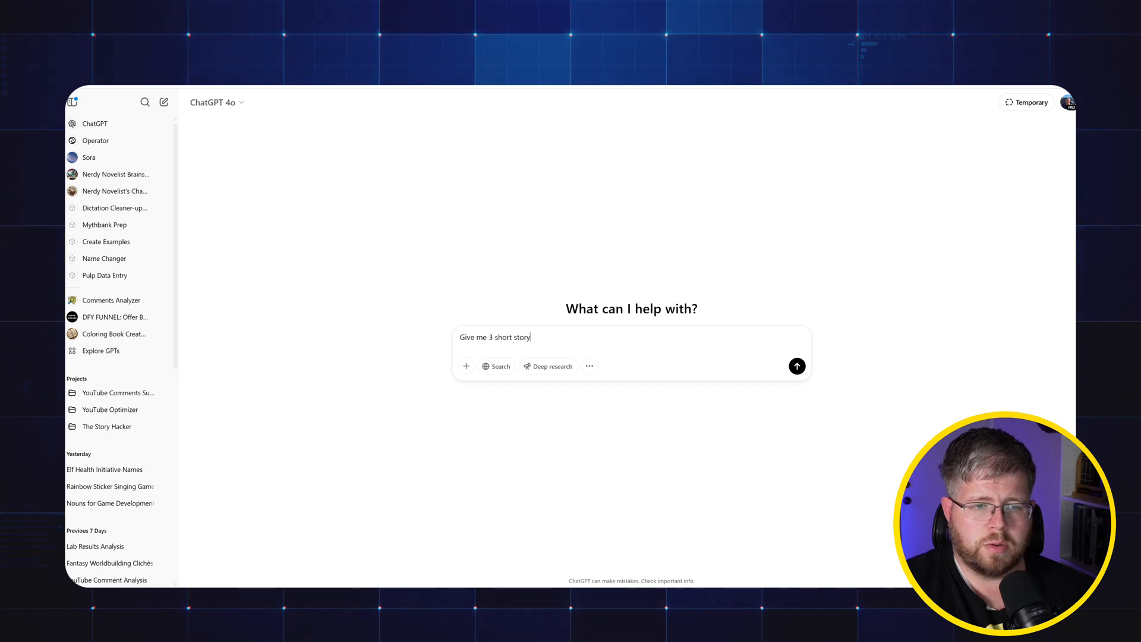
pyautogui.write('ideas in')
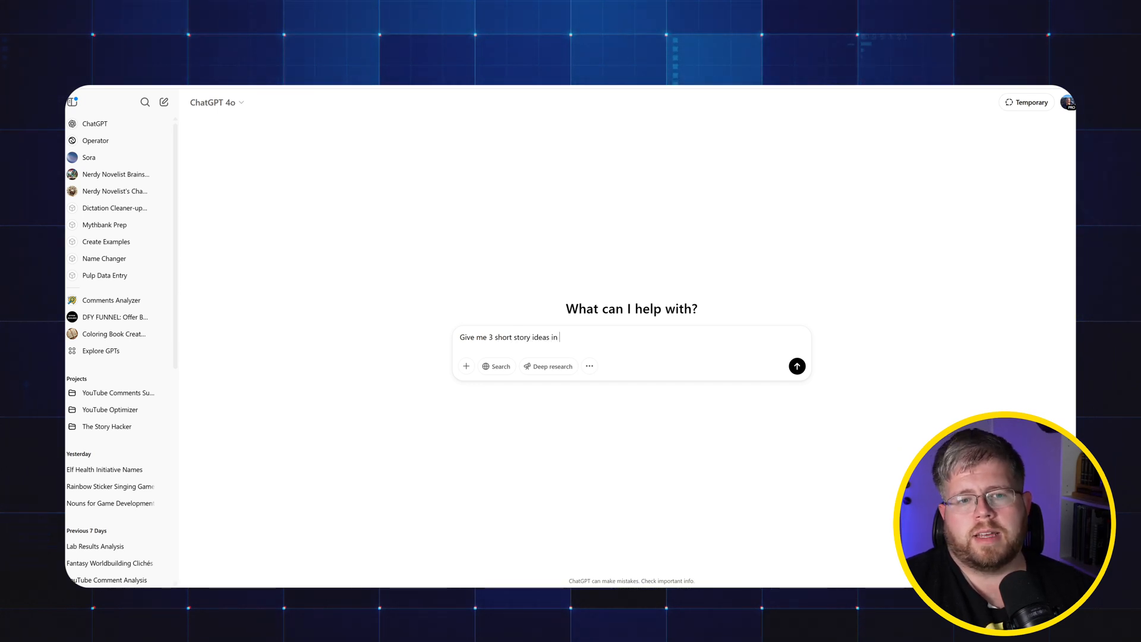
pyautogui.write('the supernatural')
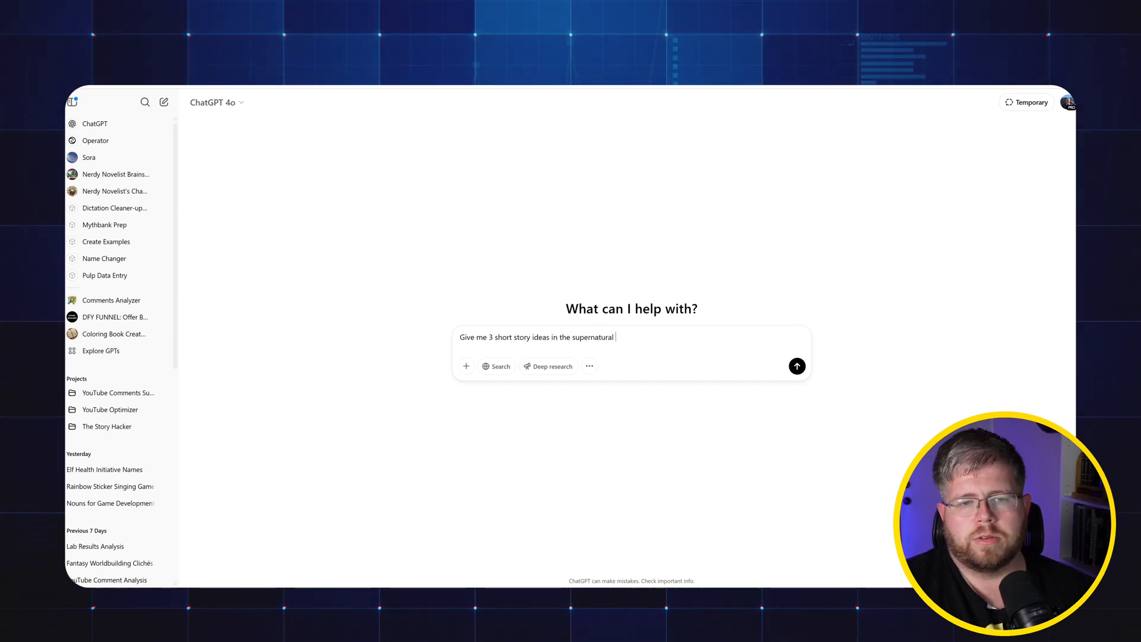
pyautogui.click(796, 366)
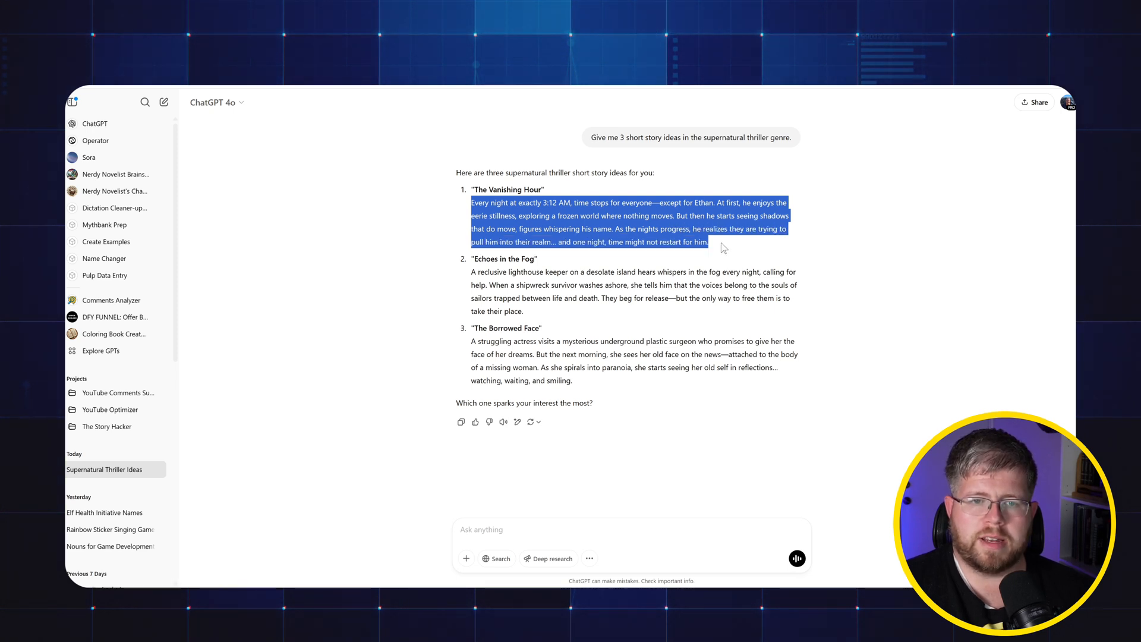
pyautogui.moveTo(651, 179)
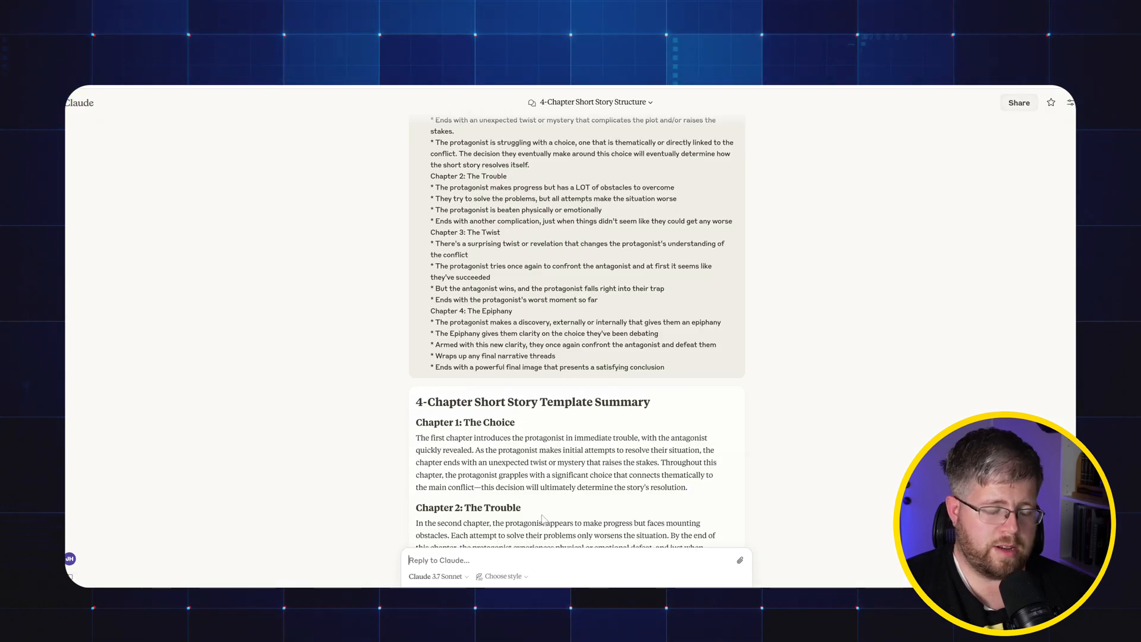
# Send Claude 'Using the following story idea, give me a full outline of the short story' with the idea
pyautogui.write('Usin')
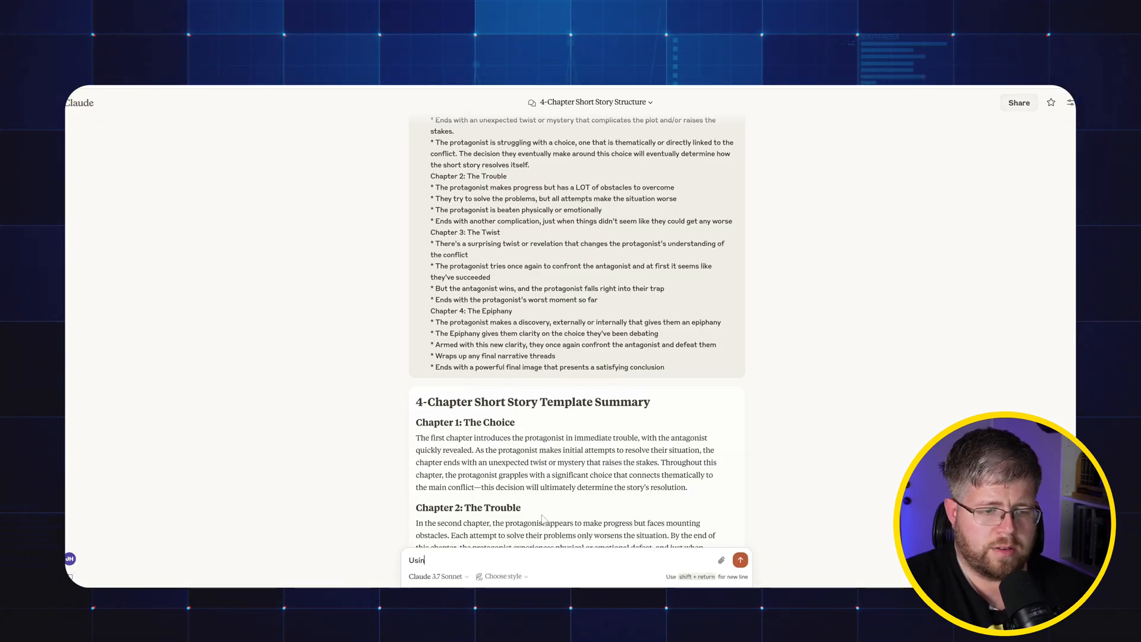
pyautogui.write('g the following story')
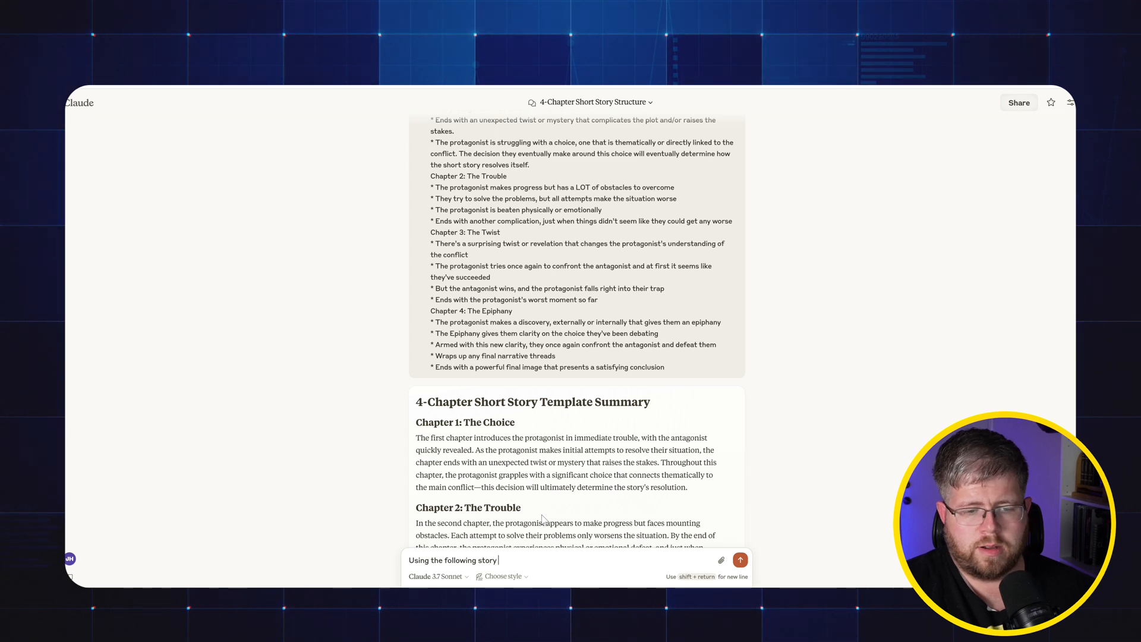
pyautogui.write('idea, give me')
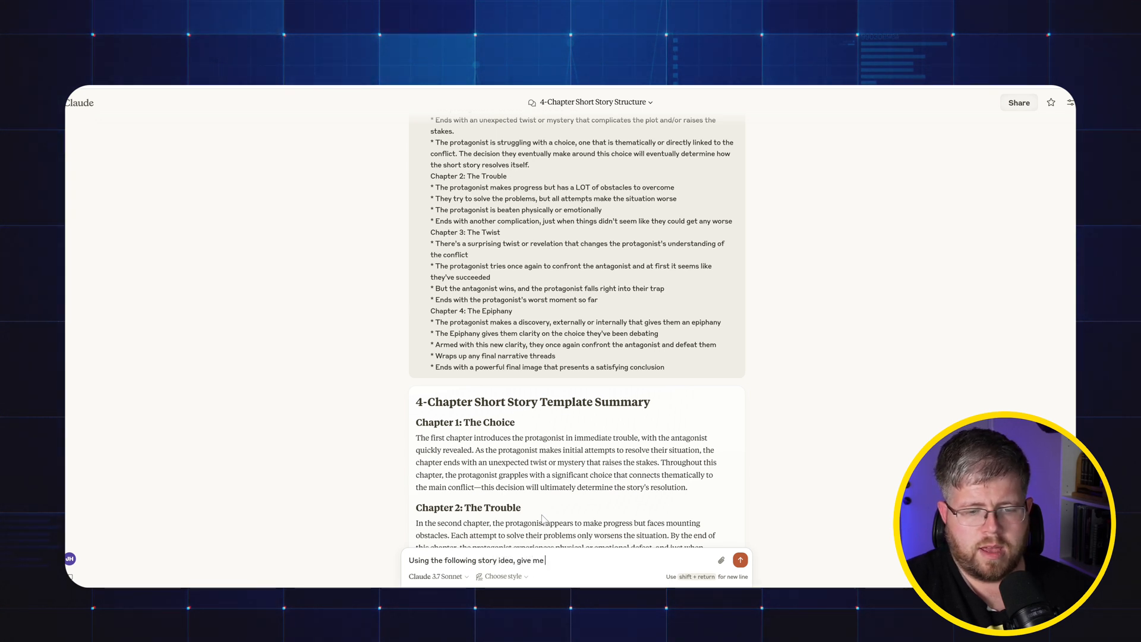
pyautogui.write('a full outline of')
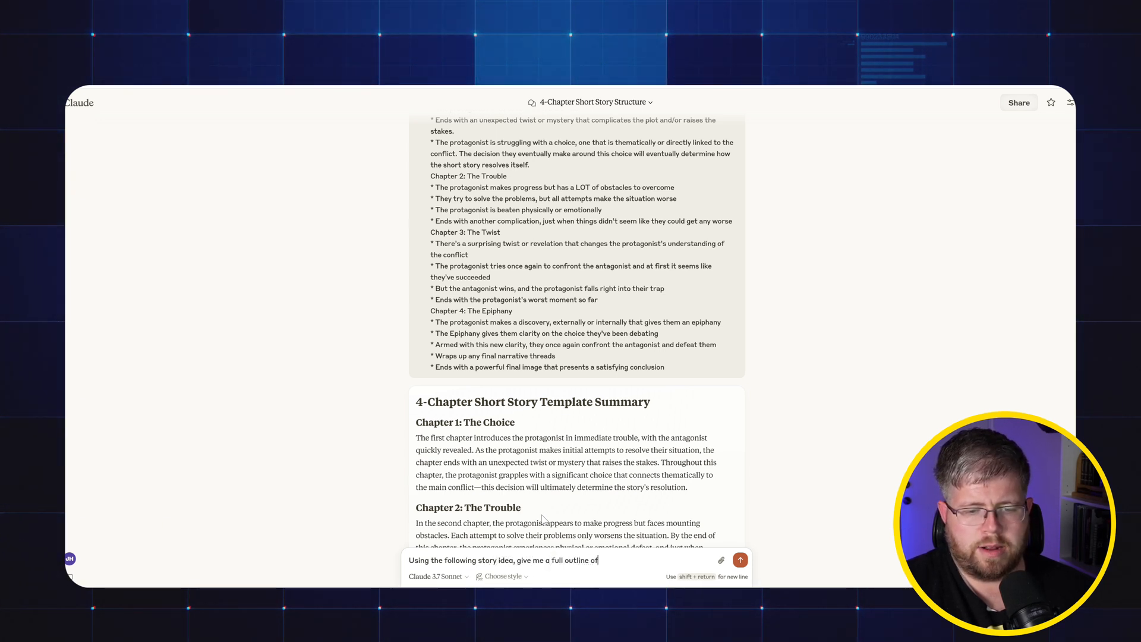
pyautogui.write('the short story, given the template to follow:')
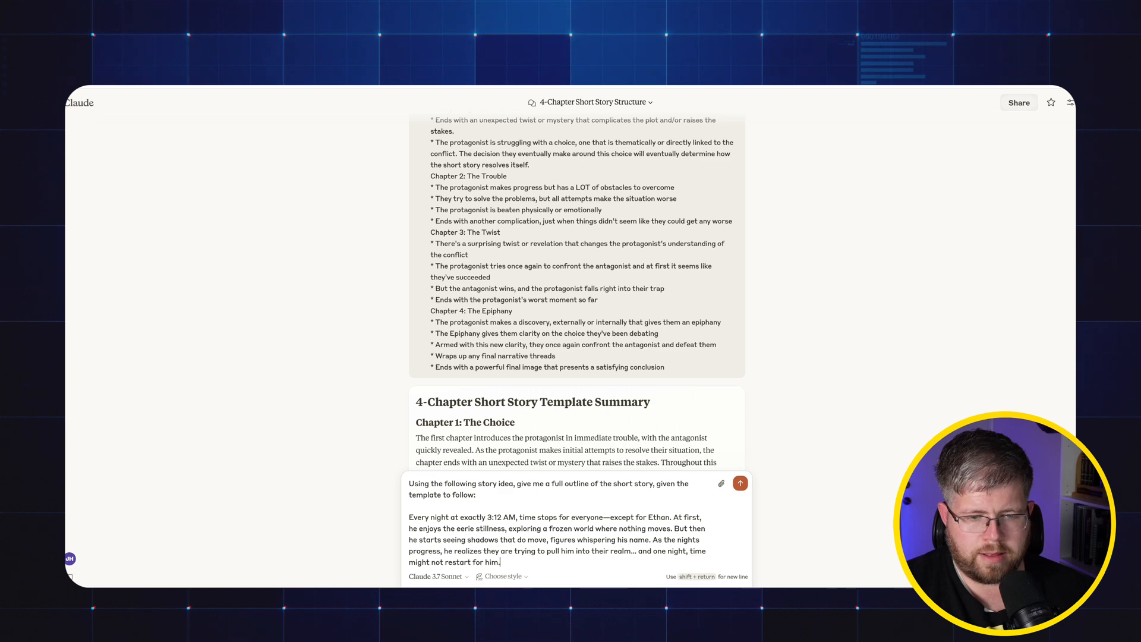
pyautogui.click(739, 482)
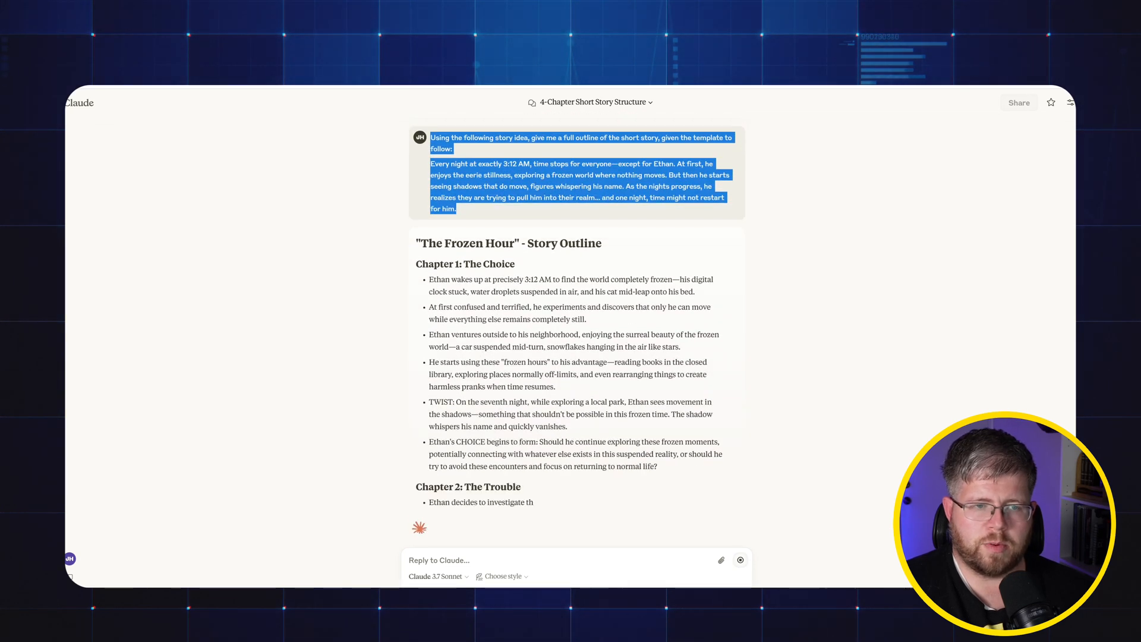
pyautogui.scroll(-3)
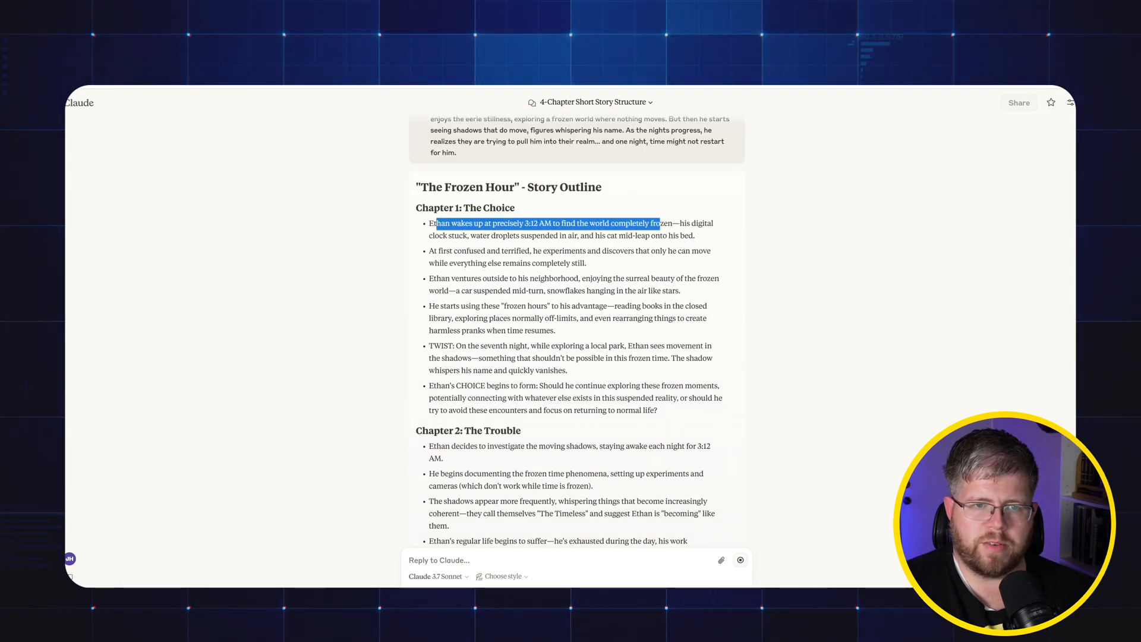
pyautogui.click(495, 246)
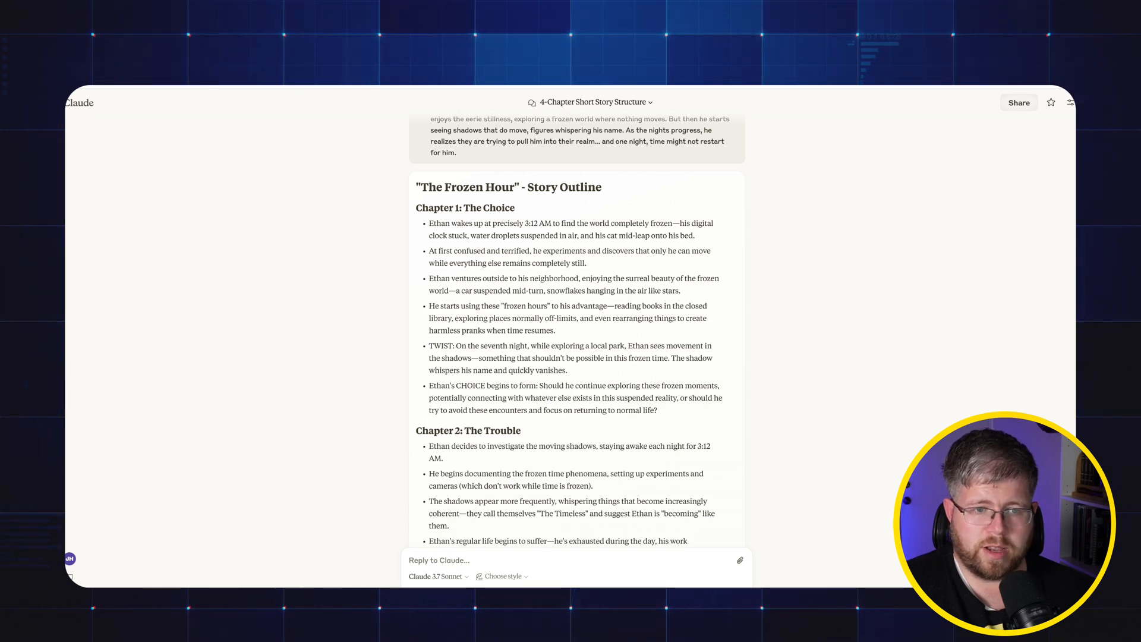
pyautogui.moveTo(558, 335)
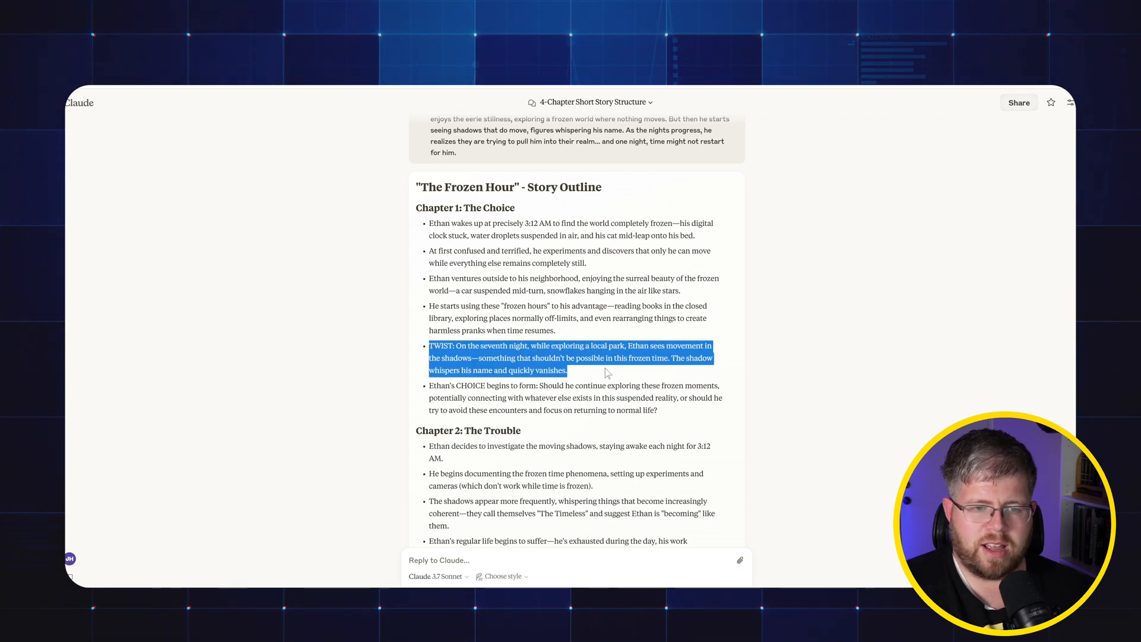
pyautogui.click(608, 372)
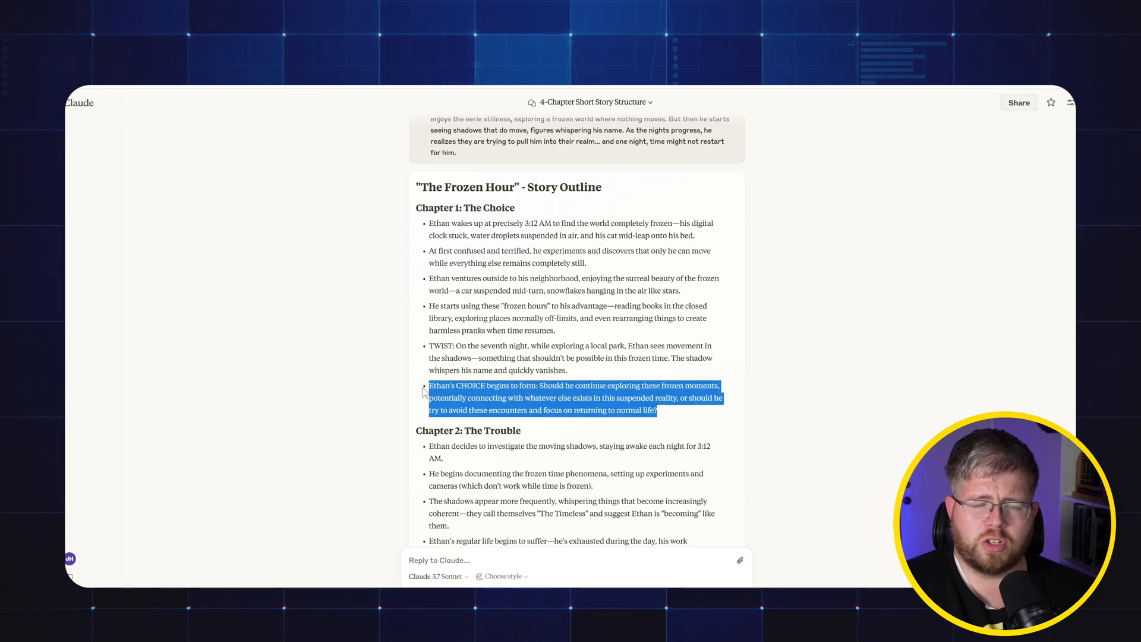
pyautogui.moveTo(395, 450)
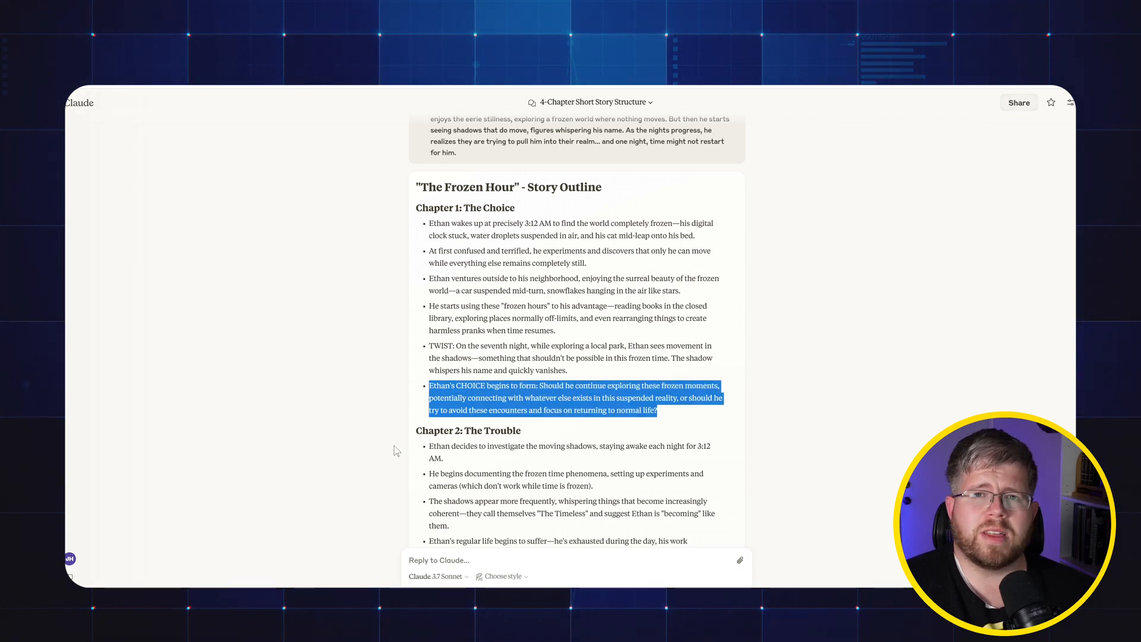
pyautogui.moveTo(391, 396)
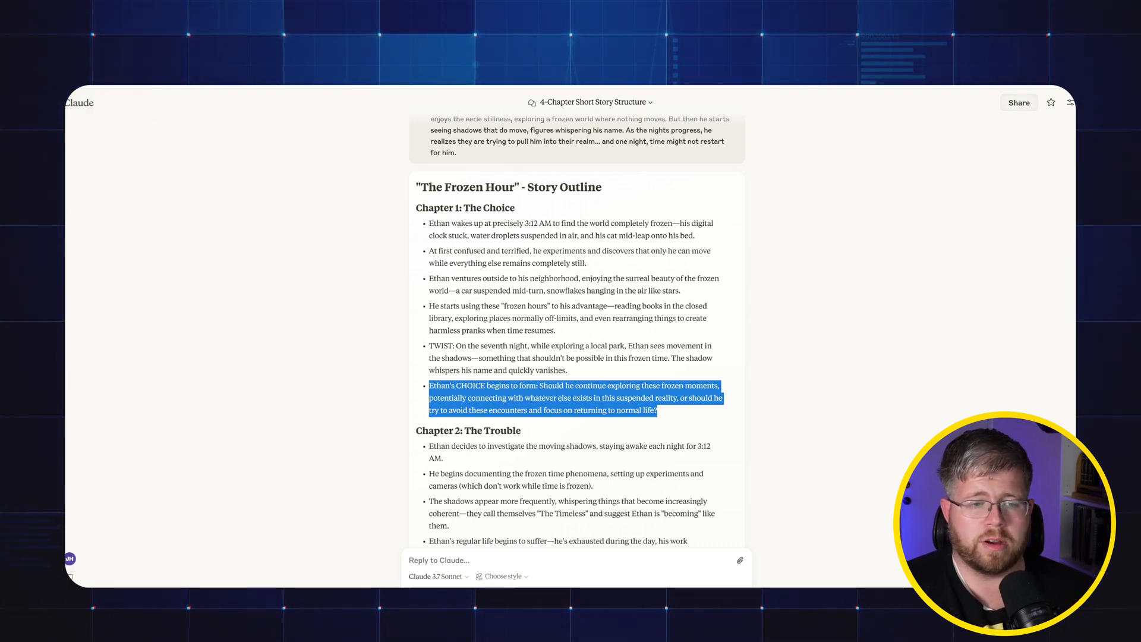
pyautogui.scroll(-3)
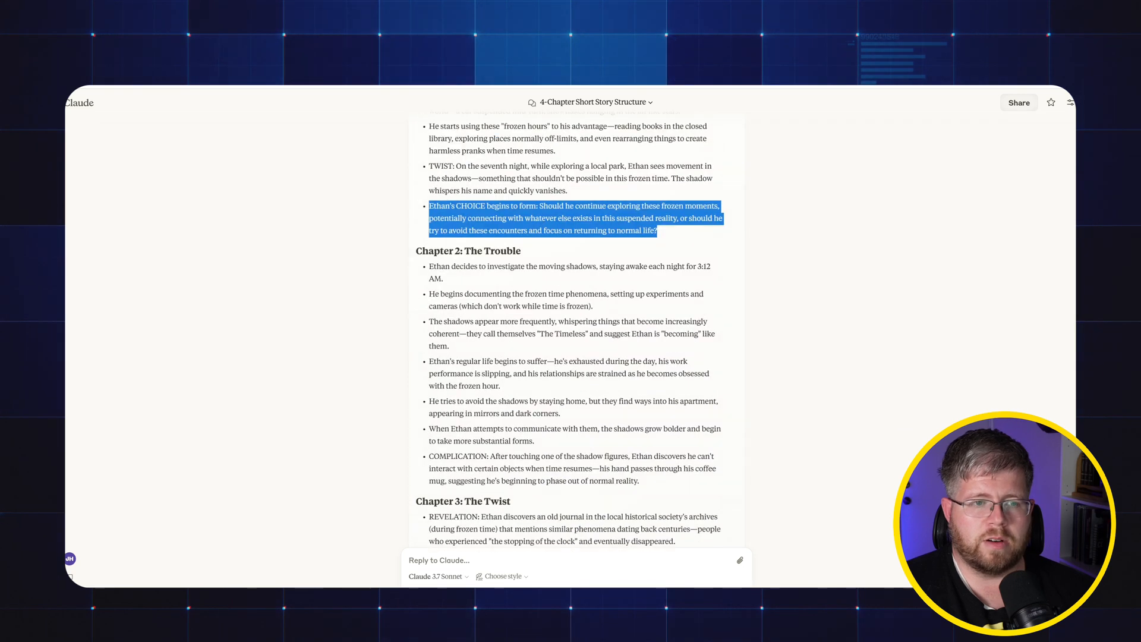
pyautogui.scroll(-3)
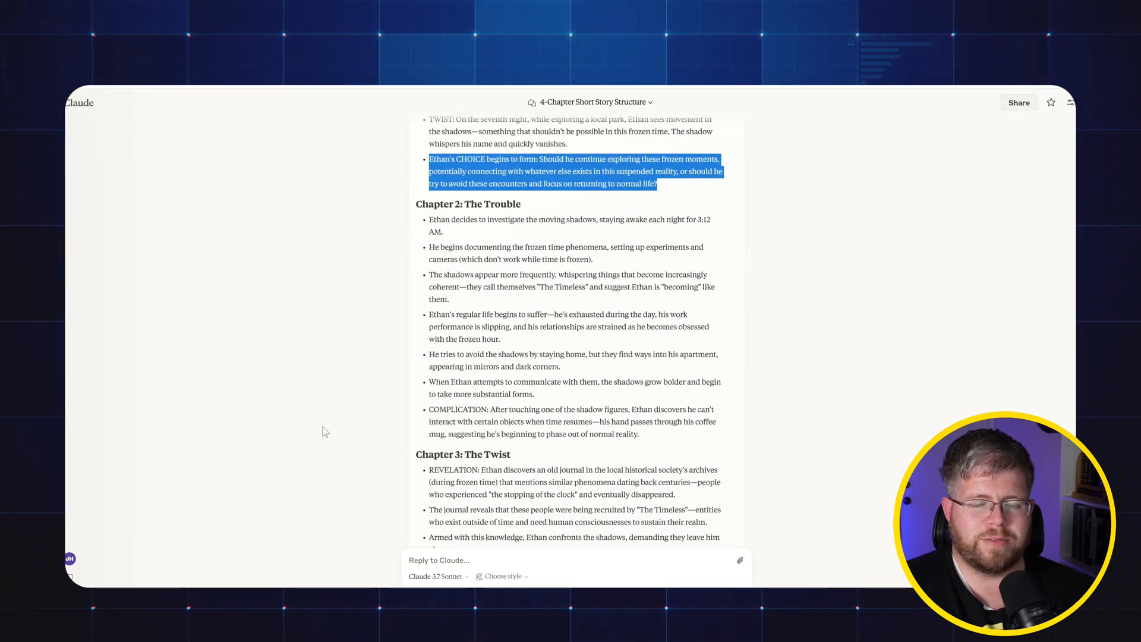
pyautogui.scroll(-3)
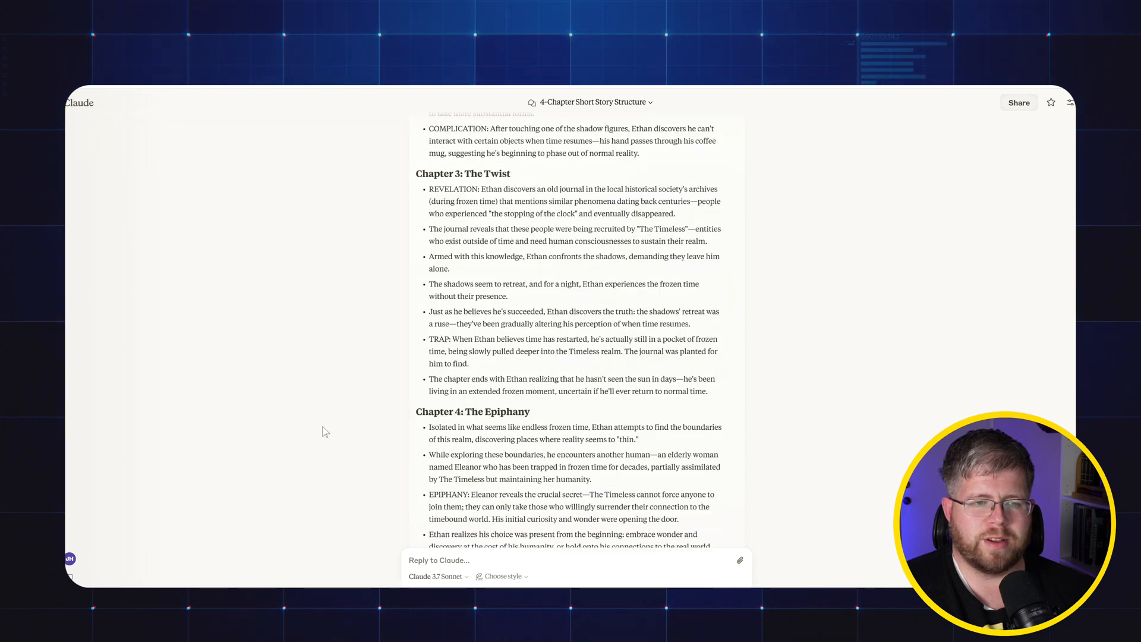
pyautogui.scroll(-3)
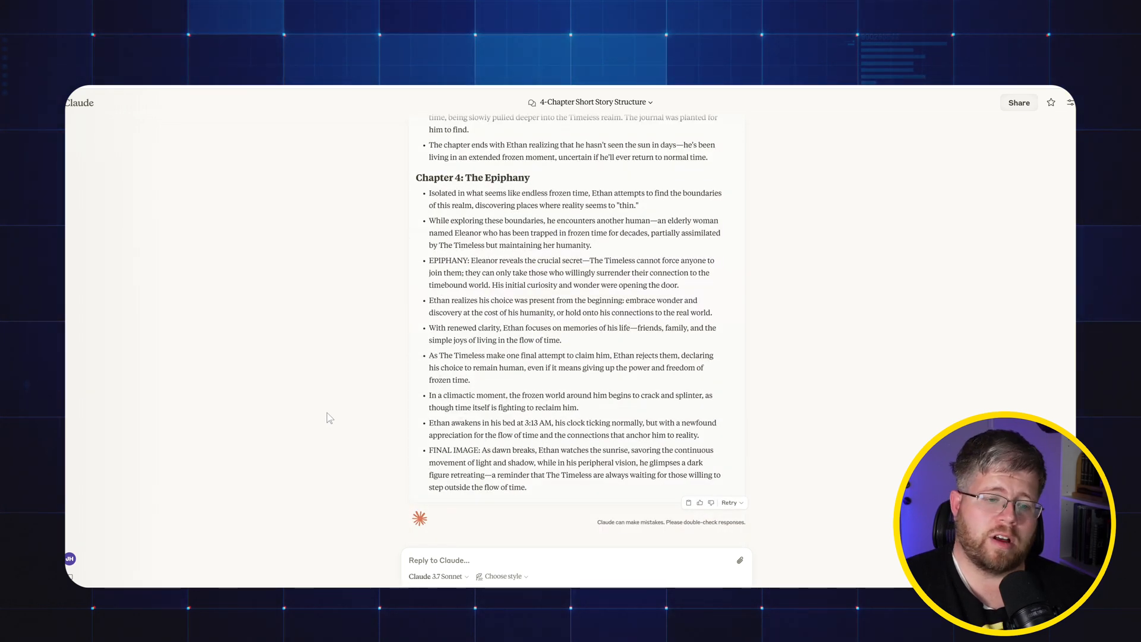
pyautogui.scroll(3)
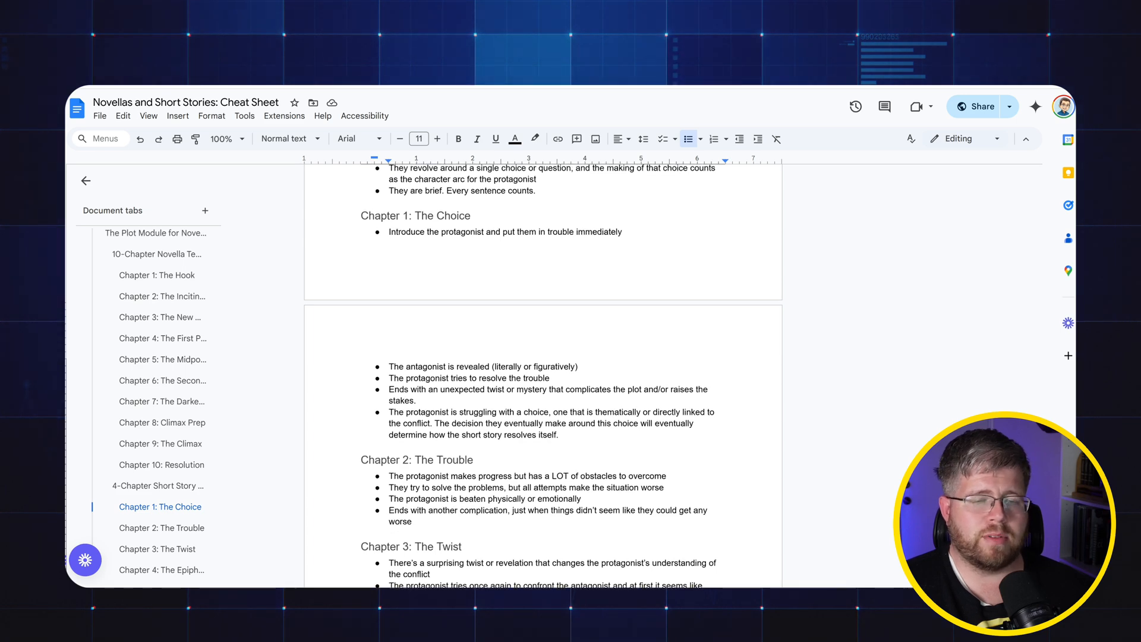
# Scroll the cheat sheet to the 10-chapter novella's Midpoint and Darkest Moment notes
pyautogui.scroll(-3)
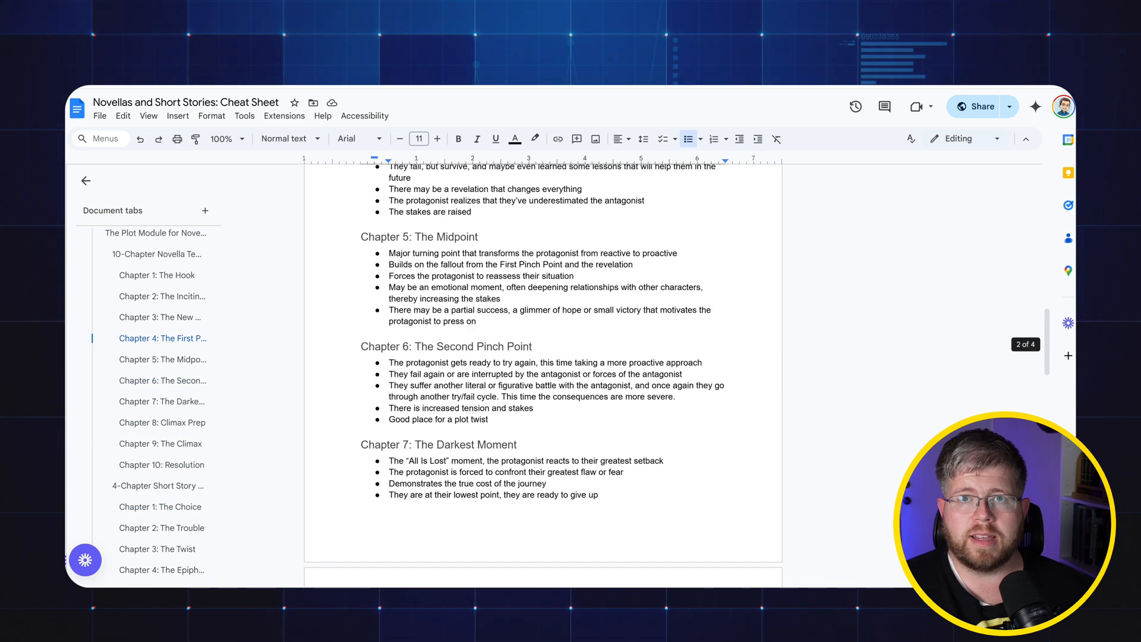